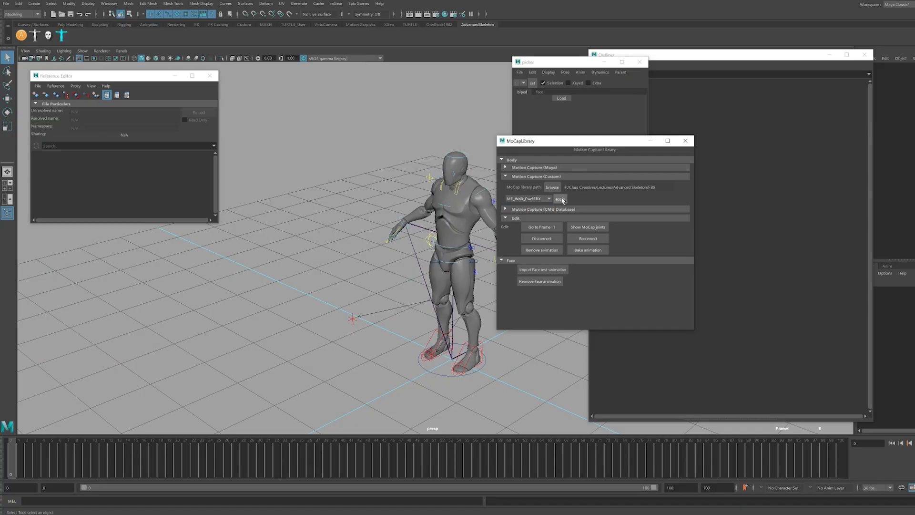
Apply the MF_Walk_Fwd.FBX custom motion capture clip to the mannequin rig
click(559, 198)
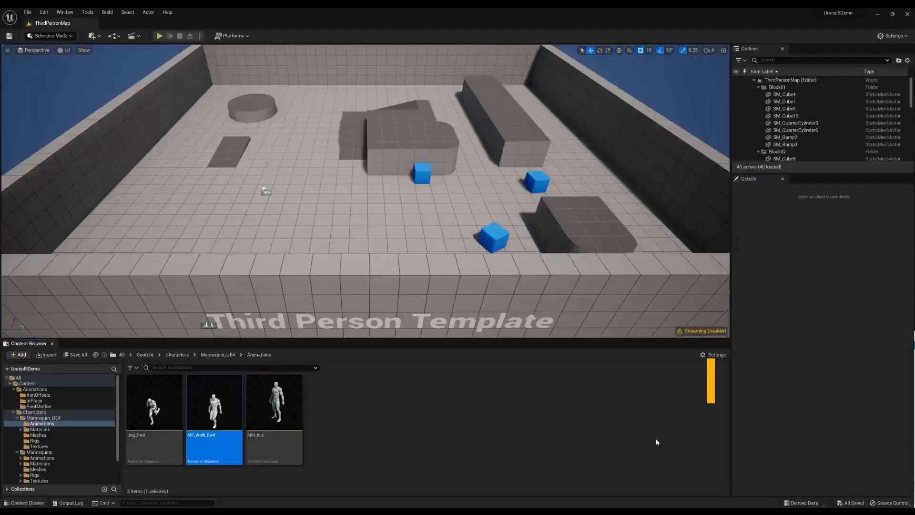
Export MF_Walk_Fwd as FBX into Advanced Skeleton/FBX, then begin exporting MM_Walk_Fwd there
right_click(214, 403)
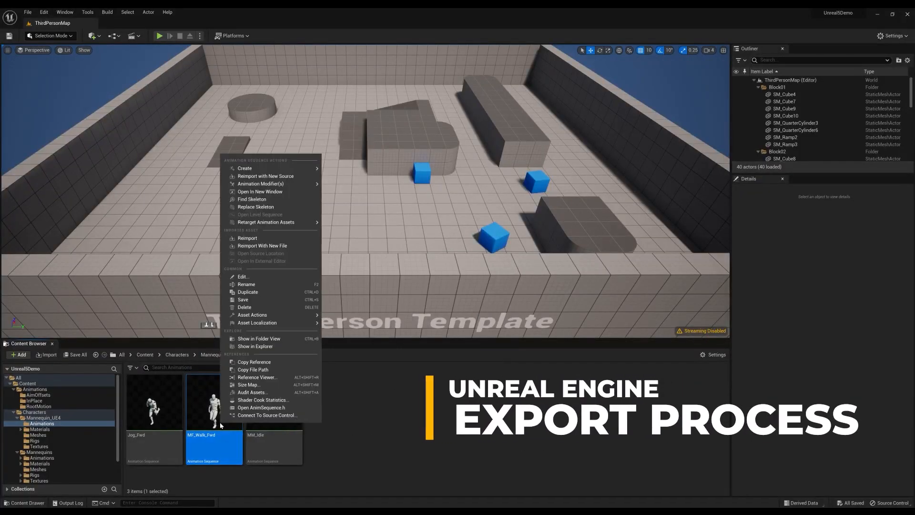
click(253, 315)
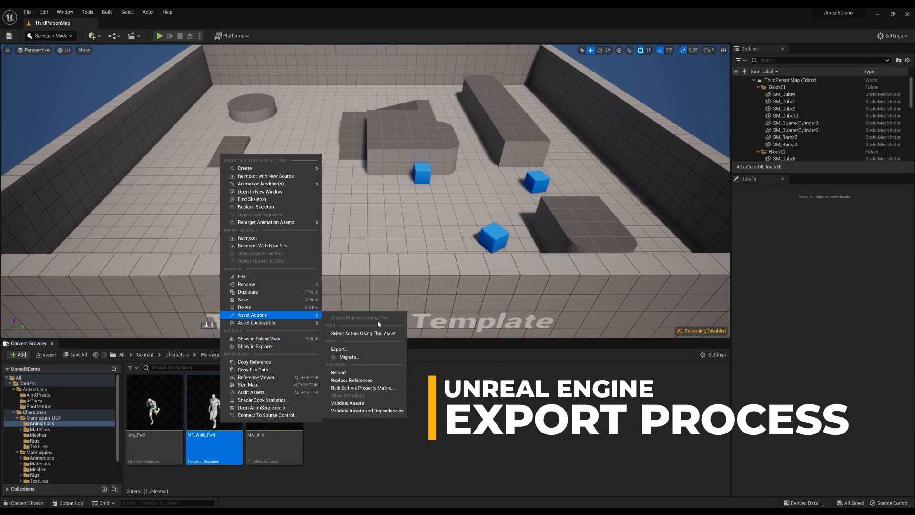
click(339, 349)
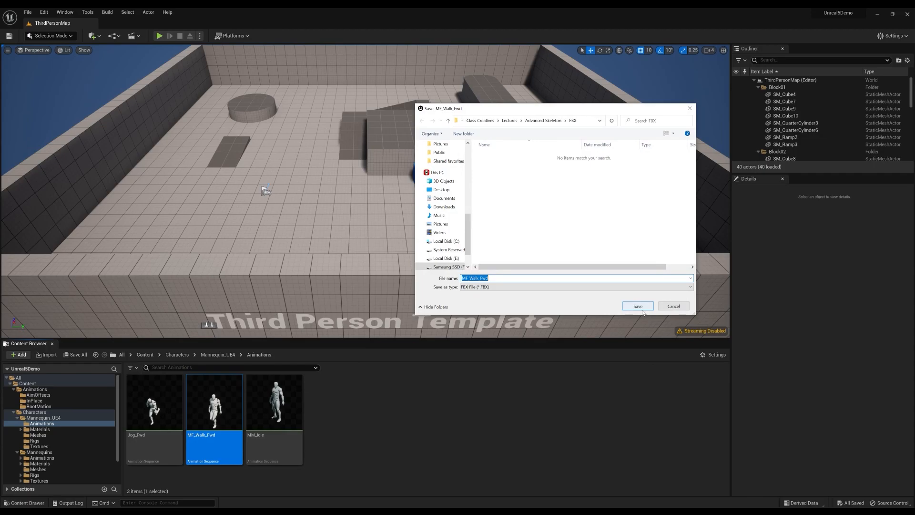
click(637, 306)
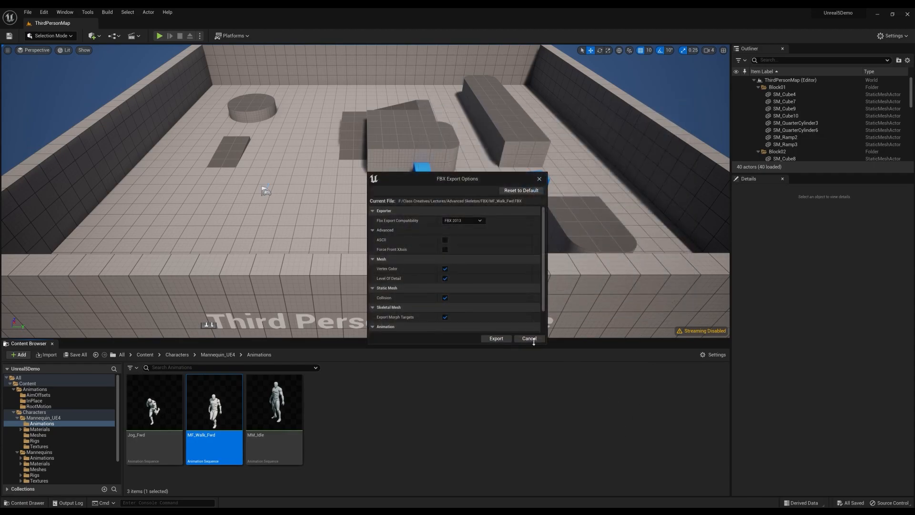
click(528, 339)
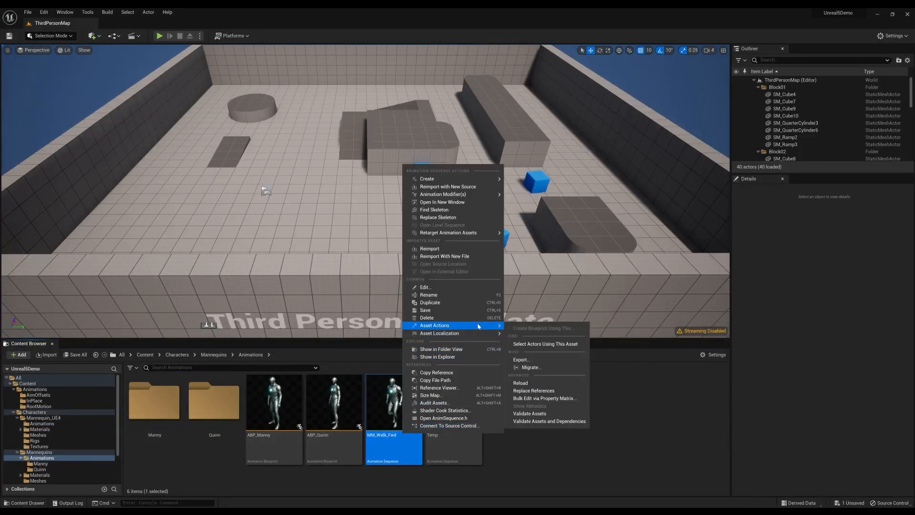
click(520, 359)
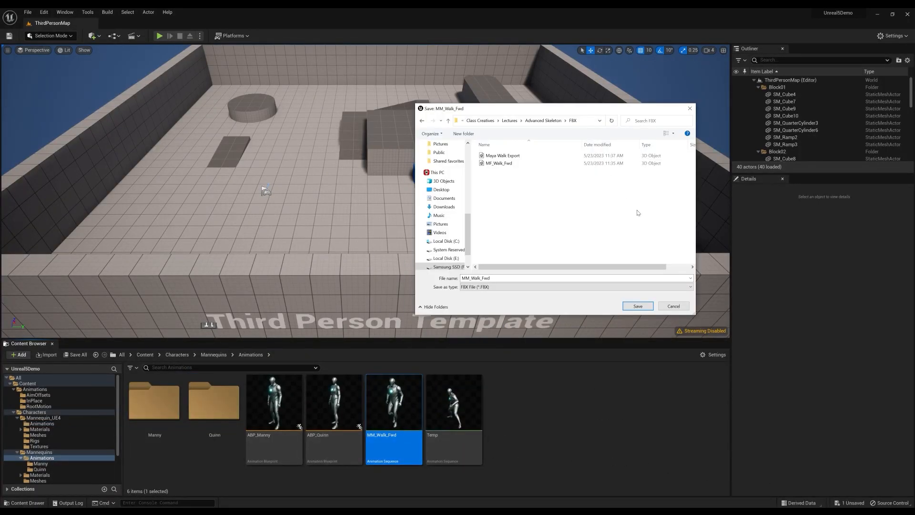
click(637, 306)
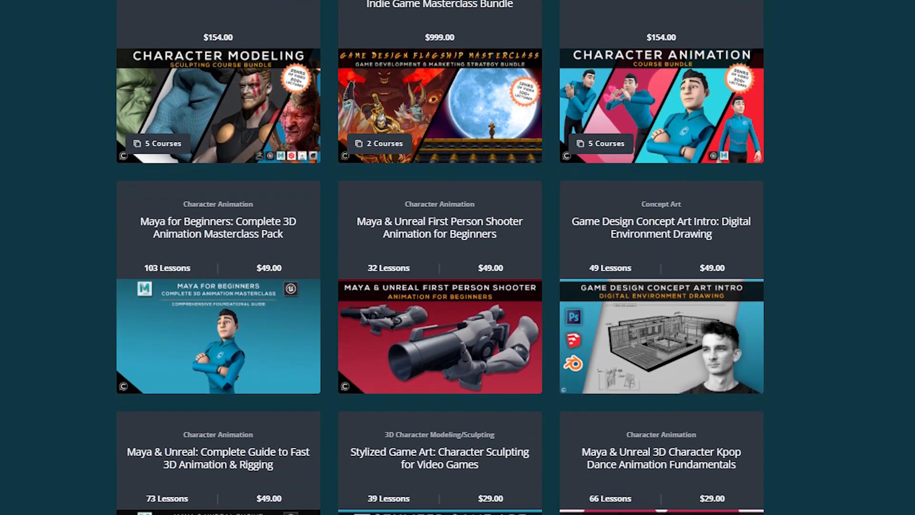
scroll(down, 3)
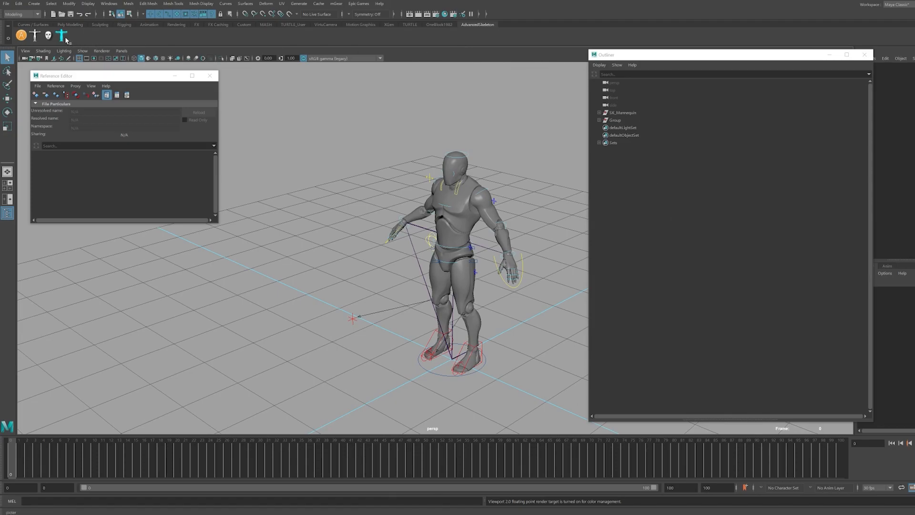
Apply MF_Walk_Fwd.FBX from the MoCapLibrary to the mannequin and bake it to keys
click(581, 72)
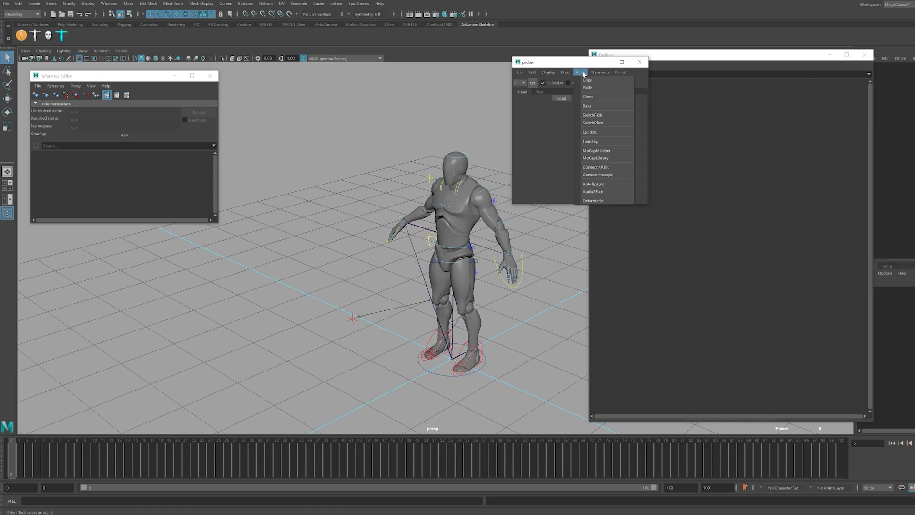
mouse_move(596, 151)
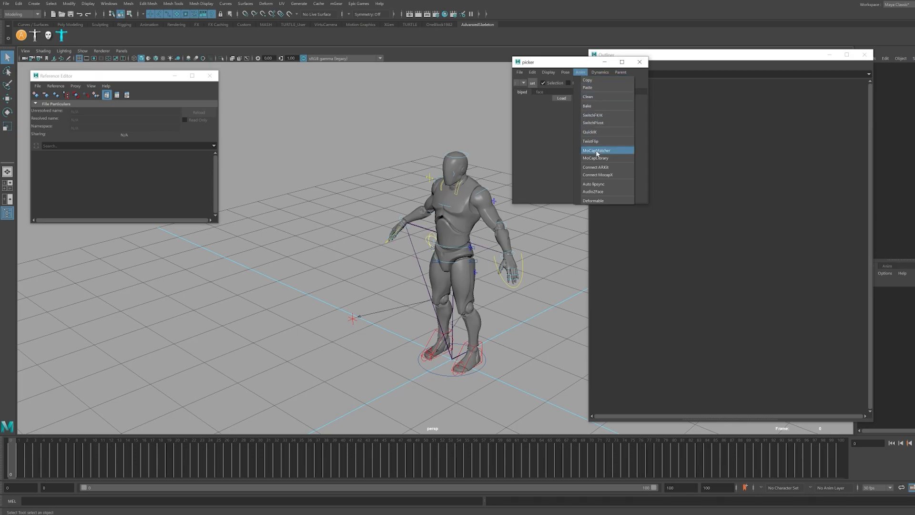
click(596, 158)
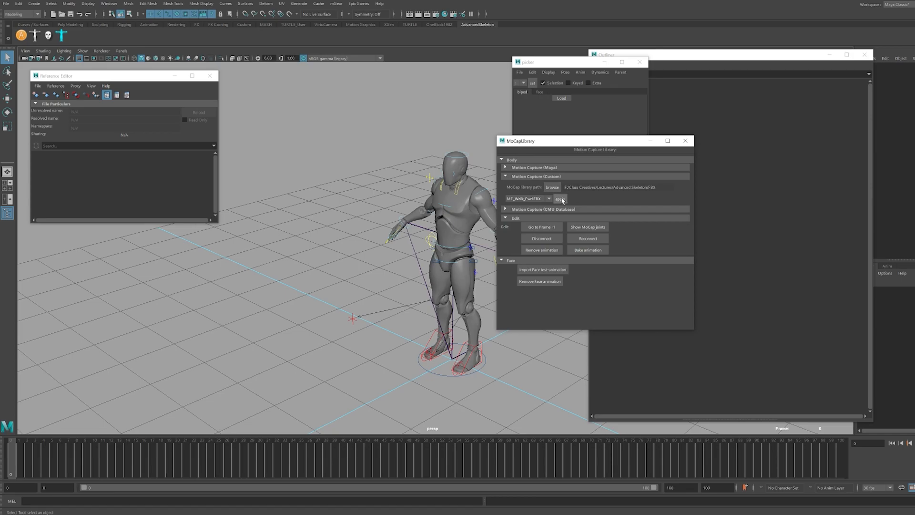
click(560, 198)
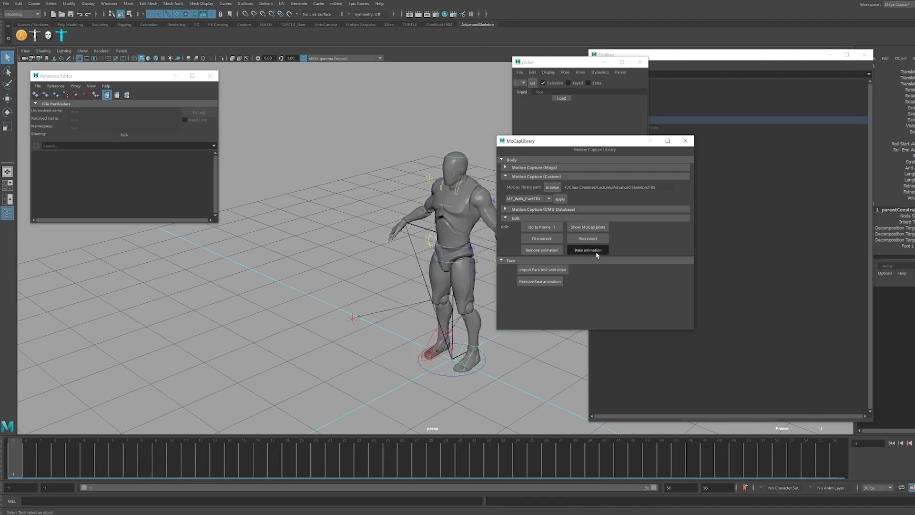
click(587, 250)
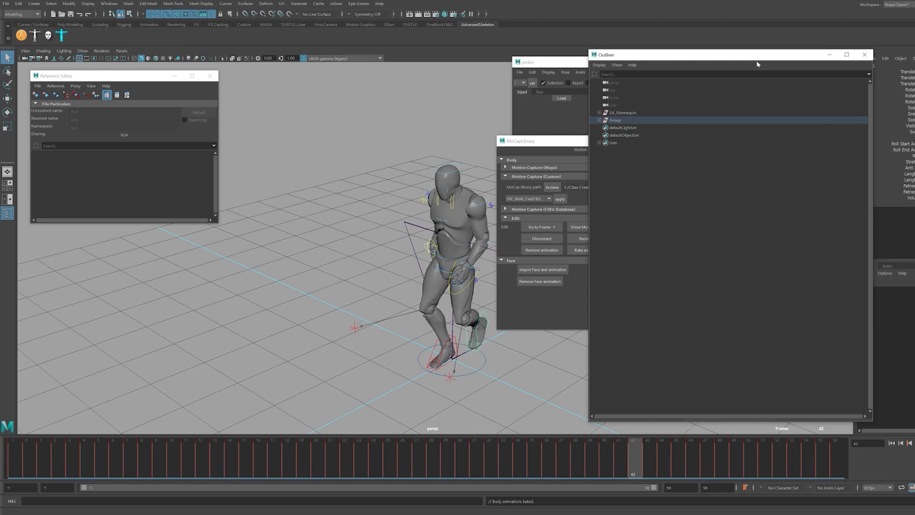
Select the root joint and add a Game Exporter selection clip named 'Maya Walk Export'
click(599, 112)
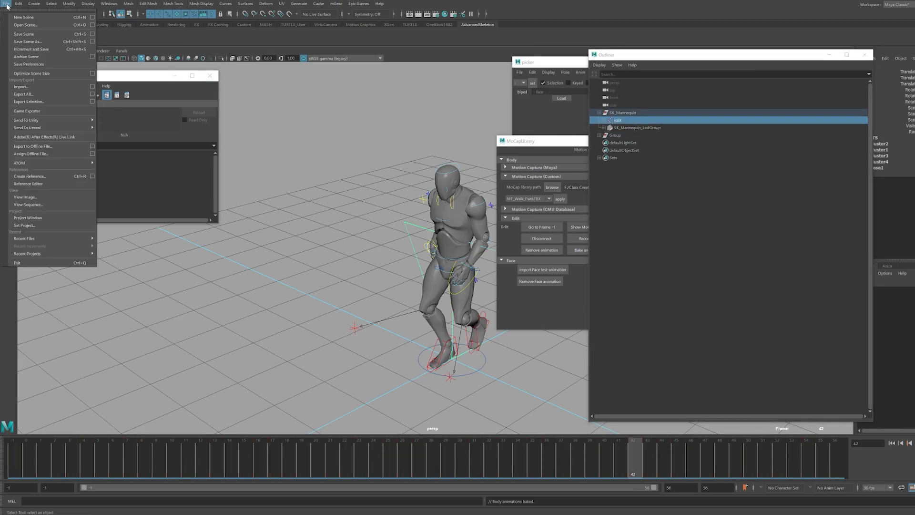
mouse_move(23, 94)
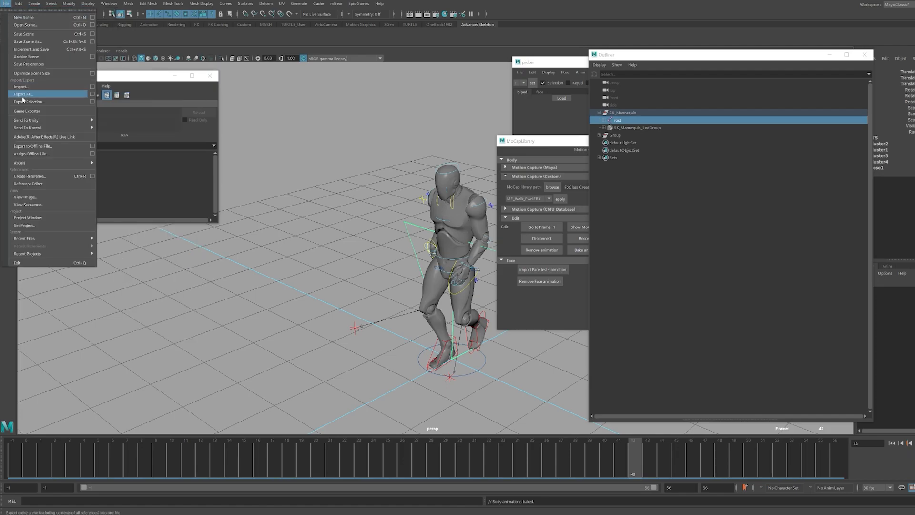
click(26, 111)
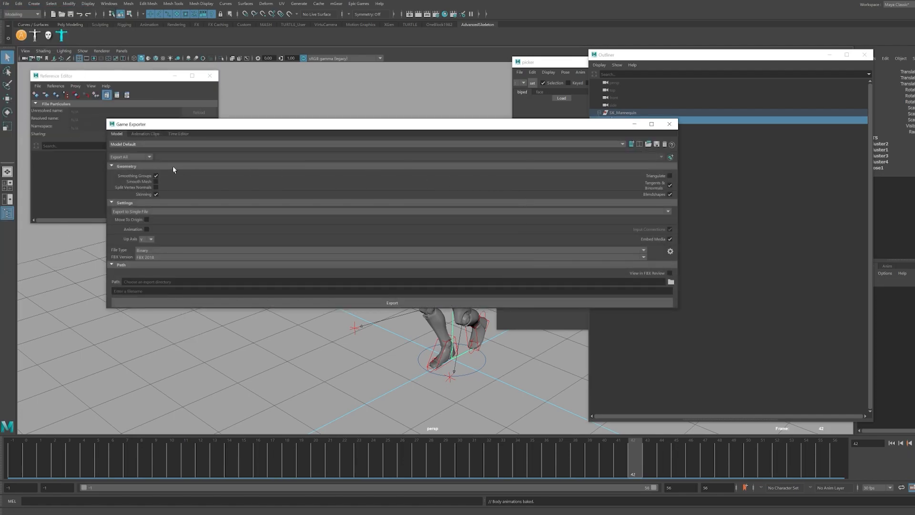
click(146, 134)
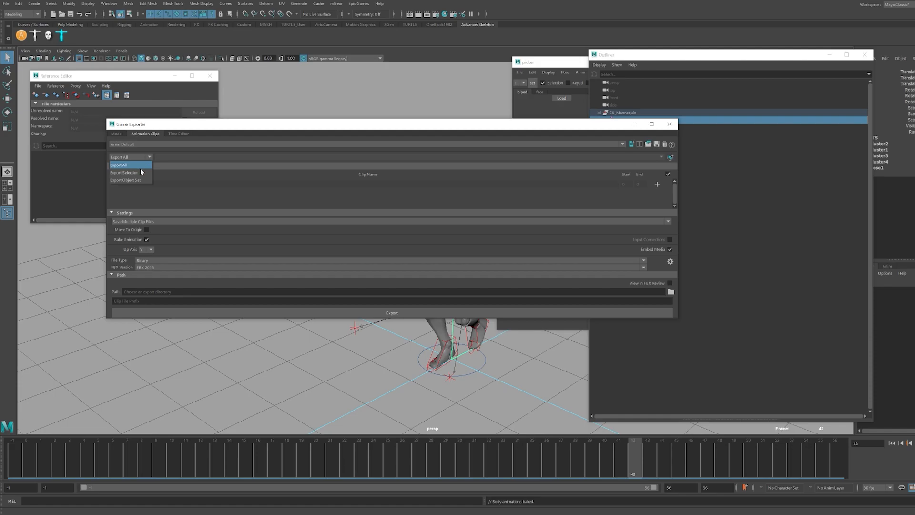
click(124, 172)
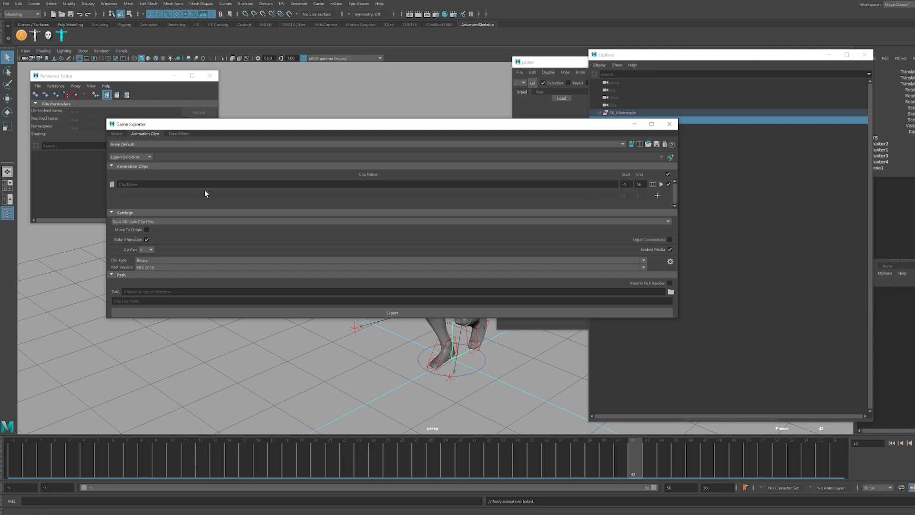
text(Ma)
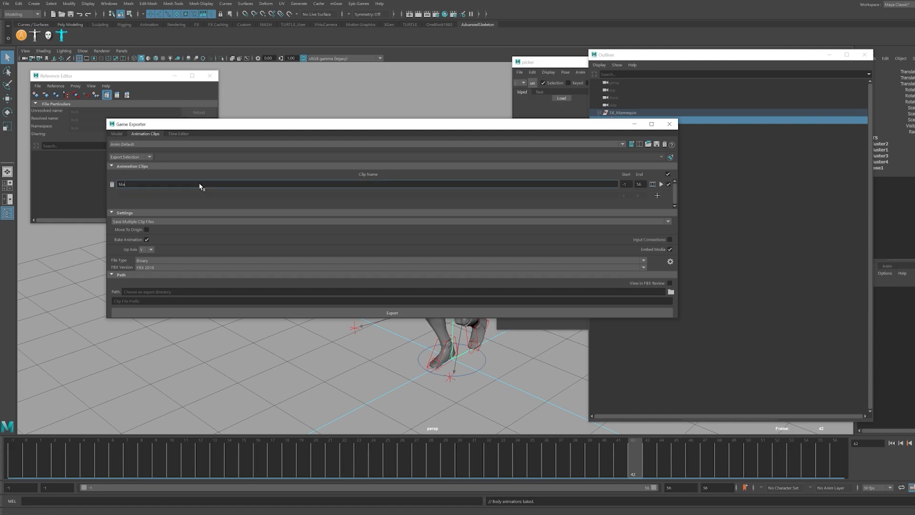
text(Maya Walk Export)
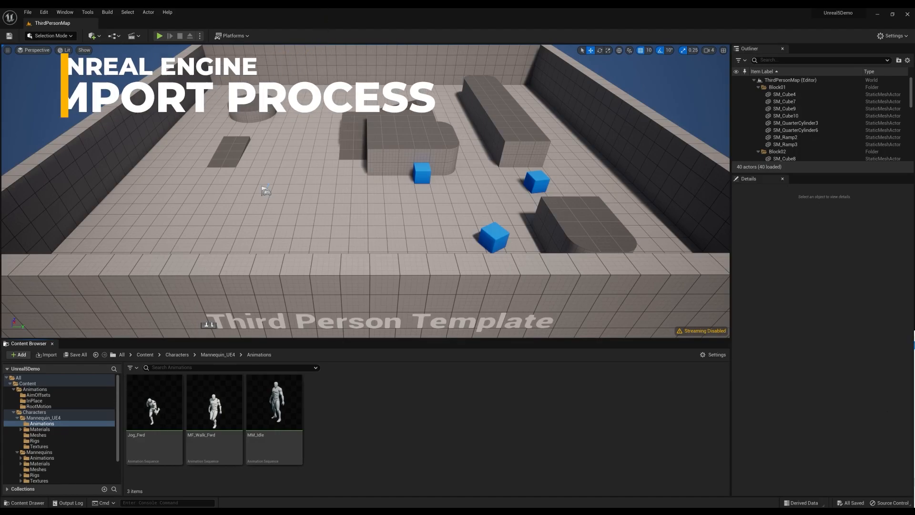
Import the Maya walk FBX onto the mannequin skeleton and open Maya_Walk_Export
click(46, 354)
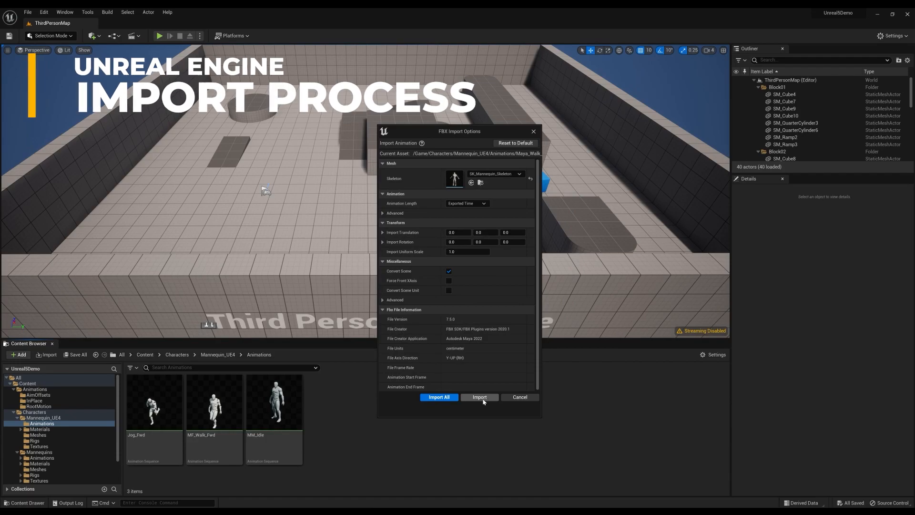
click(479, 397)
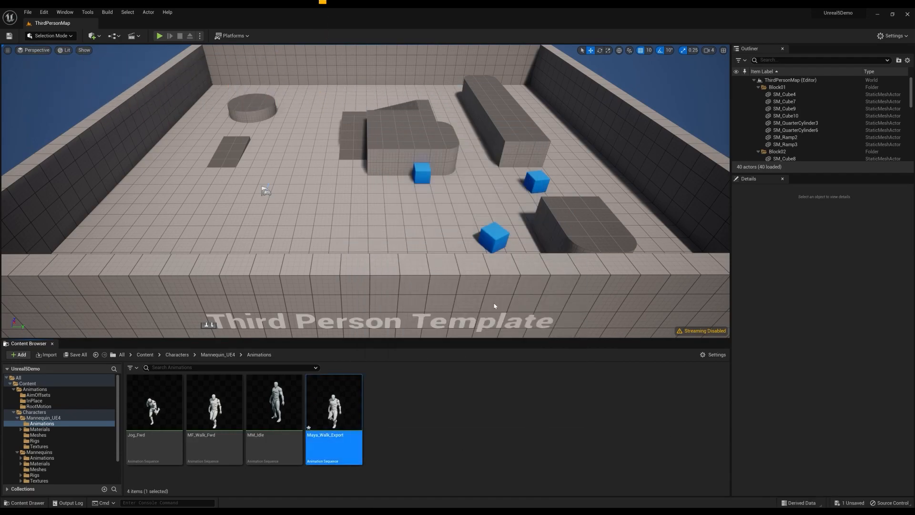
double_click(332, 403)
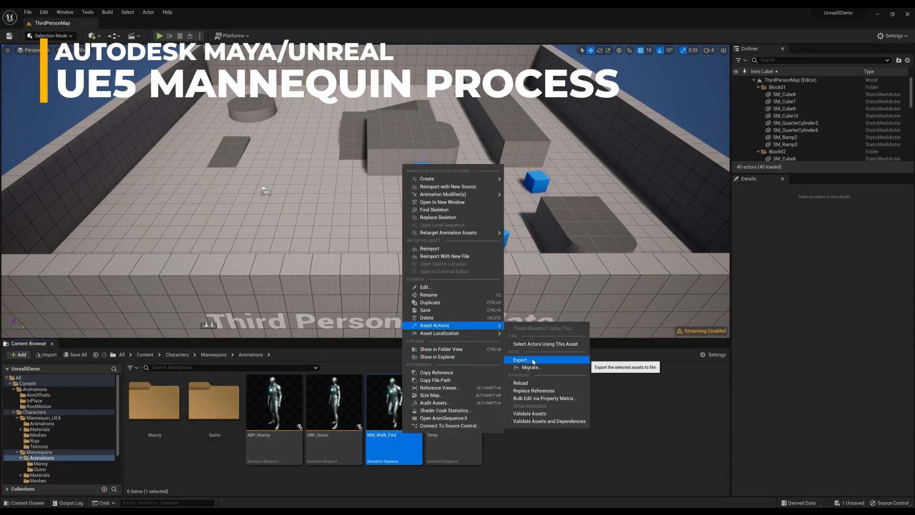
Export the MM_Walk_Fwd animation as FBX into the FBX folder
click(519, 359)
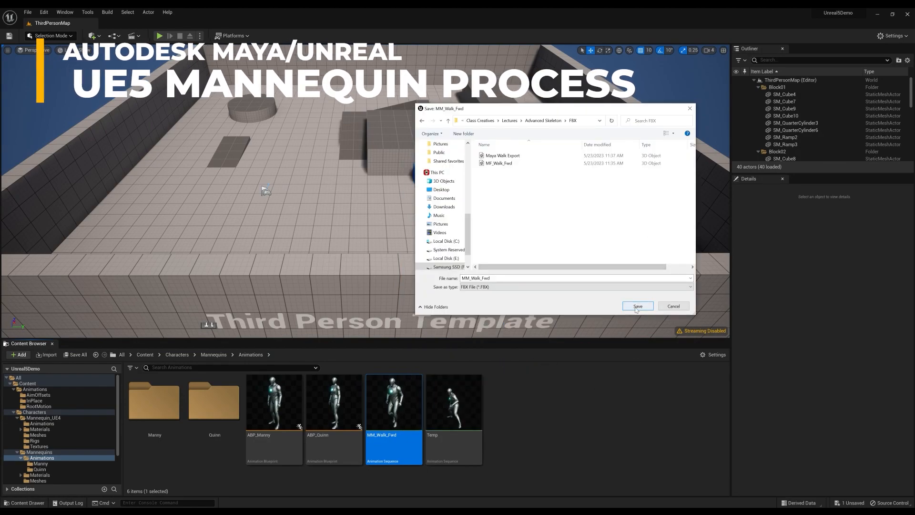
click(637, 306)
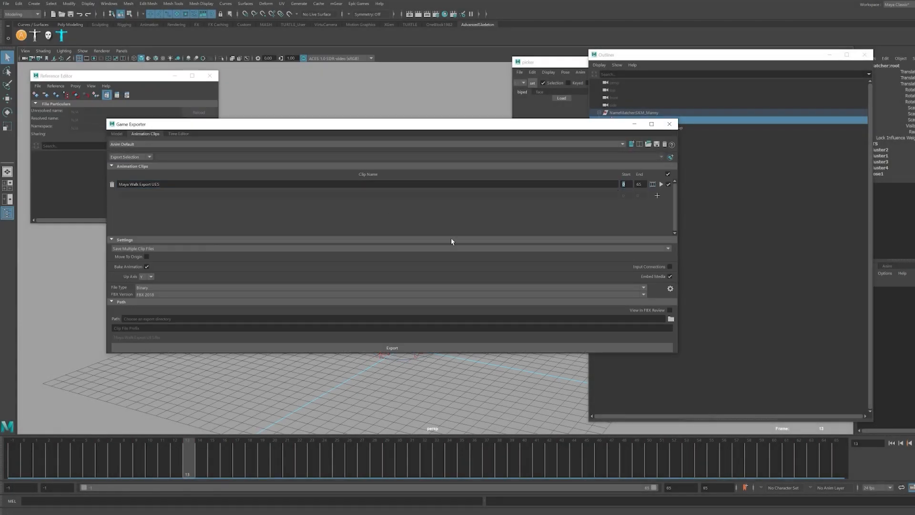
click(391, 348)
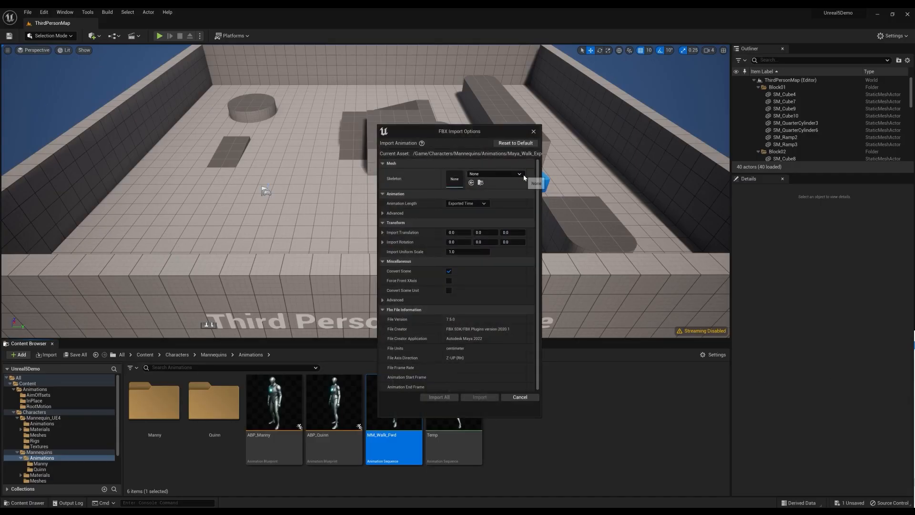
Import the Maya walk onto the mannequin skeleton and preview the new animation
click(479, 397)
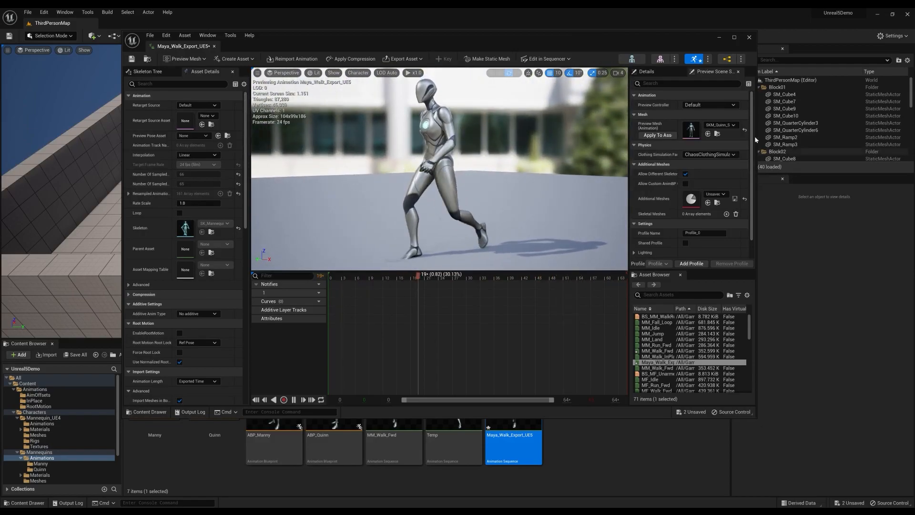
click(733, 125)
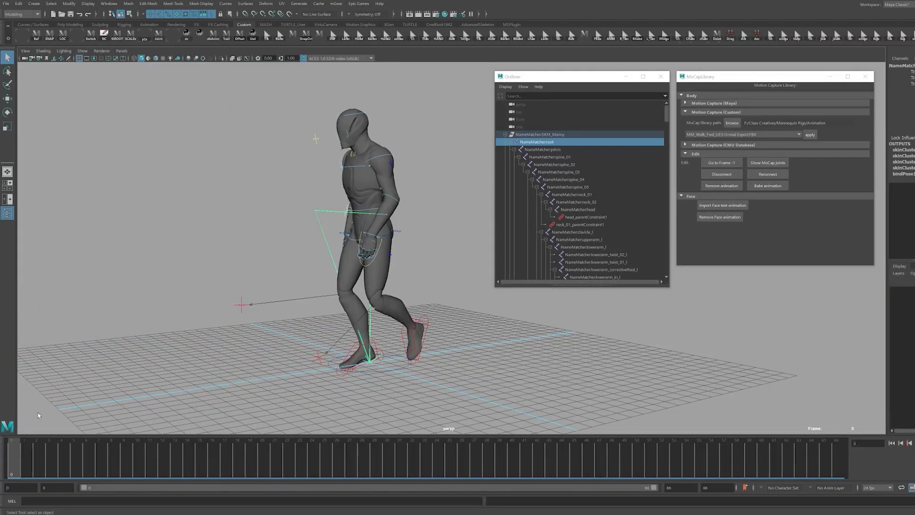
Snap NameMatcher:root to RootX_M over frames 0–66 with Trans Only enabled
click(287, 453)
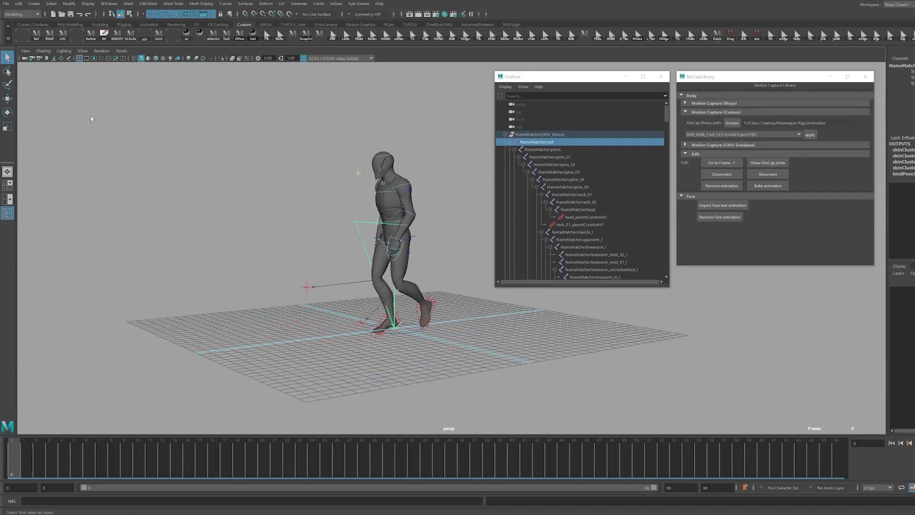
click(61, 444)
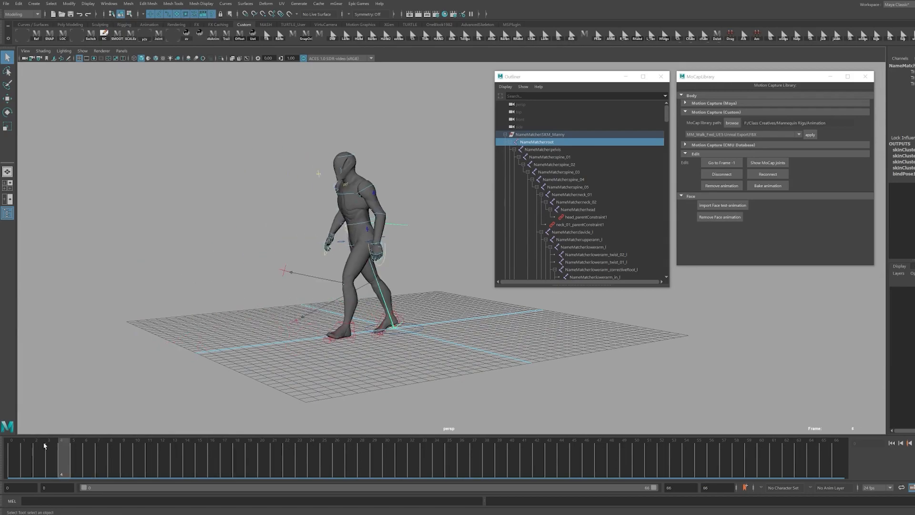
click(536, 458)
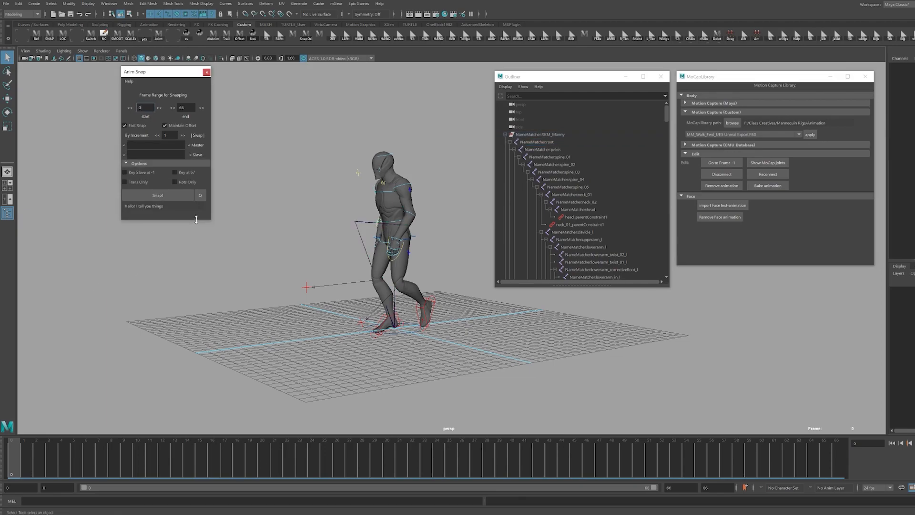
click(157, 194)
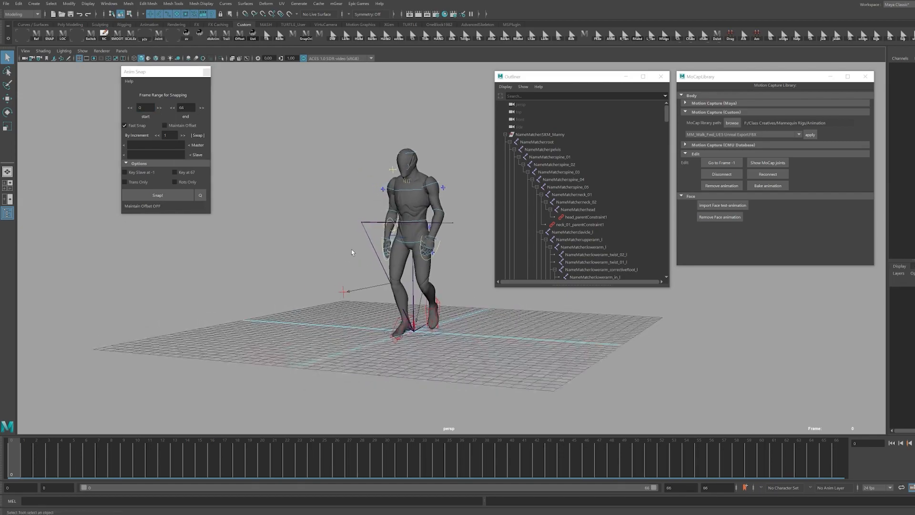
click(544, 149)
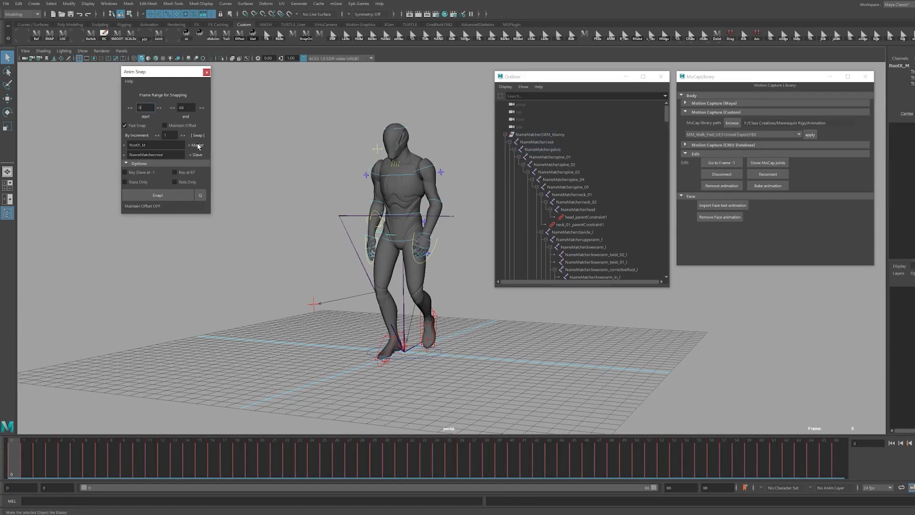
click(537, 142)
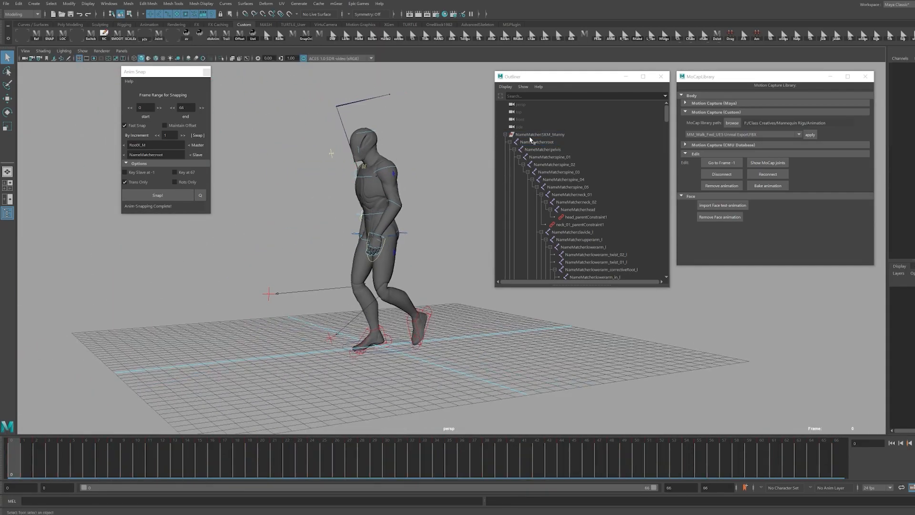
click(537, 142)
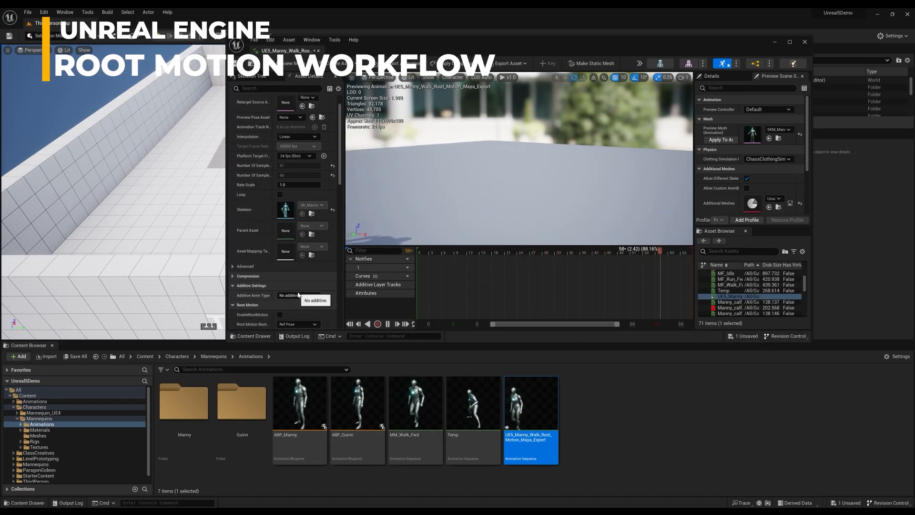
Preview UE5_Manny_Walk_Root_Motion, then select the Kristofer MetaHuman in Quixel Bridge
click(280, 234)
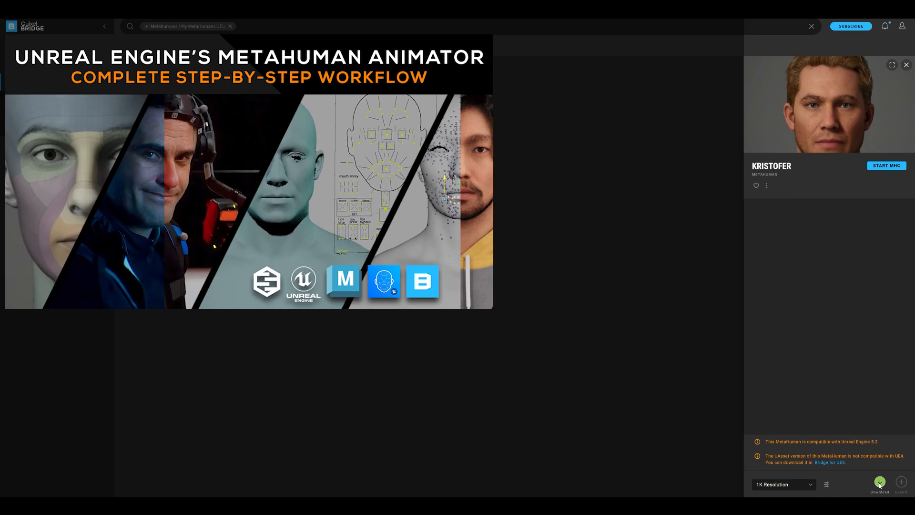
click(880, 482)
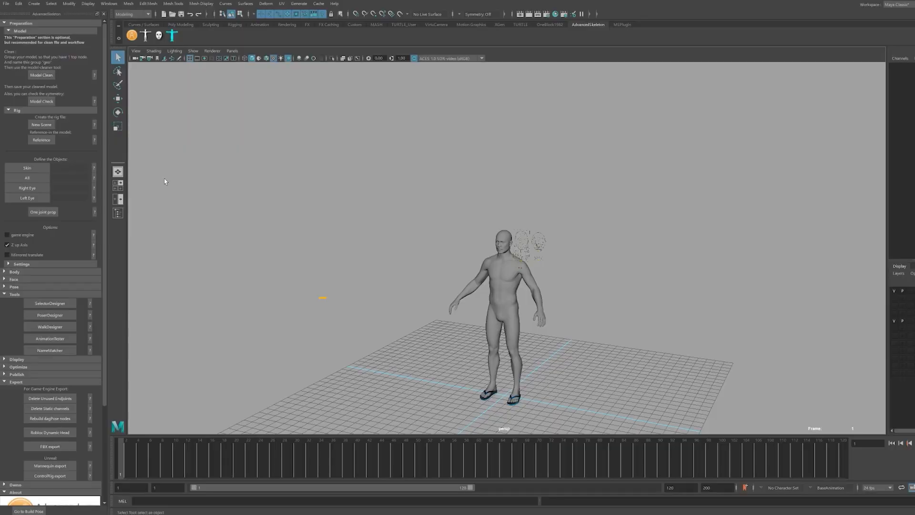
Load the MetaHuman template in NameMatcher and run its functions on the imported body
click(50, 350)
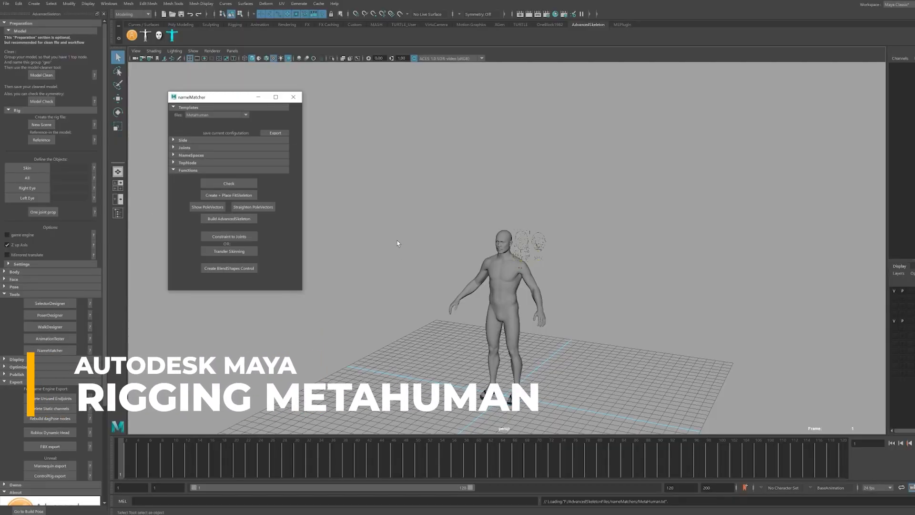
click(228, 195)
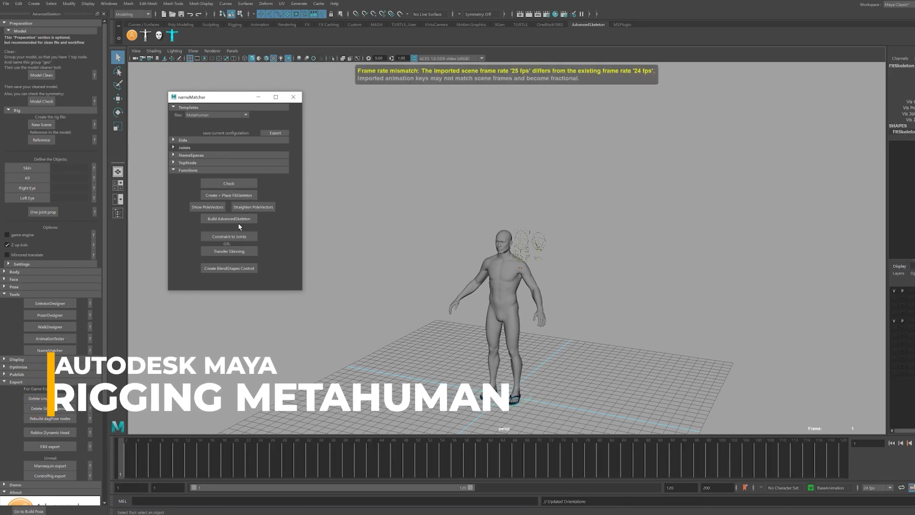
click(229, 218)
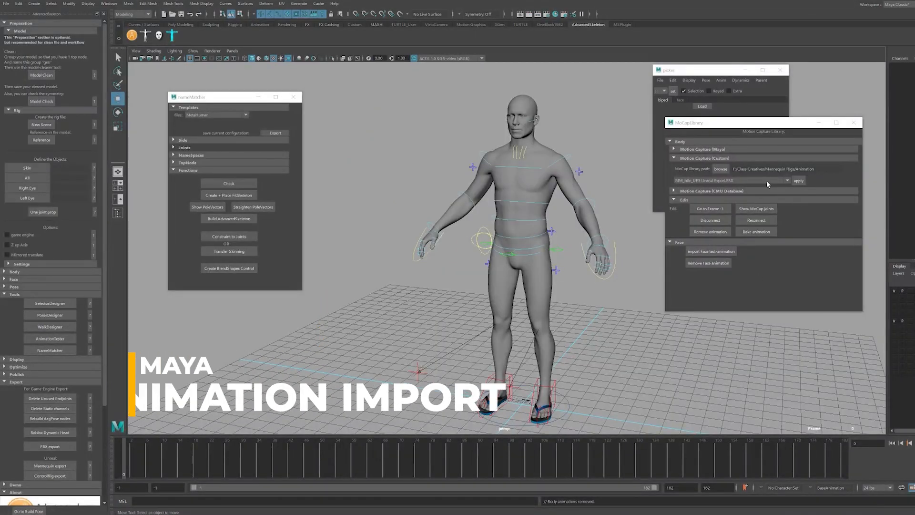
Apply the MM_Idle FBX from the custom mocap folder to the MetaHuman's 48 controllers
click(785, 180)
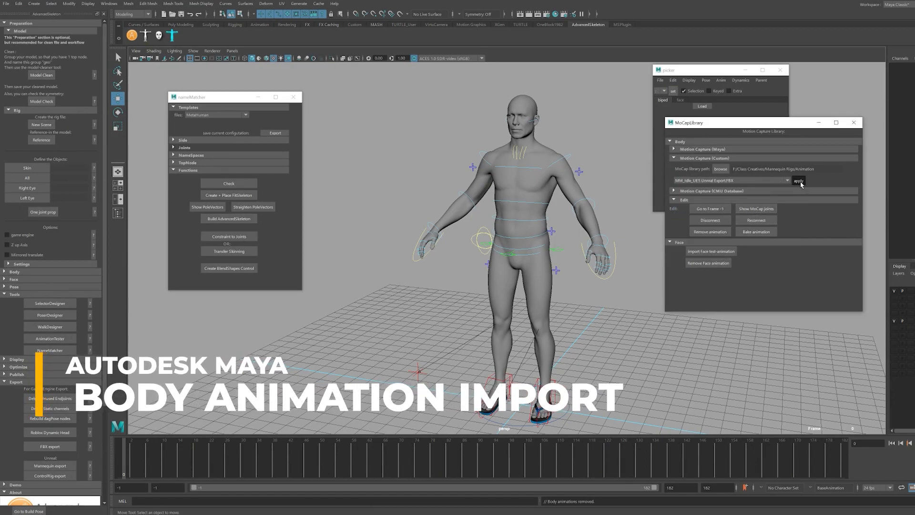
click(799, 181)
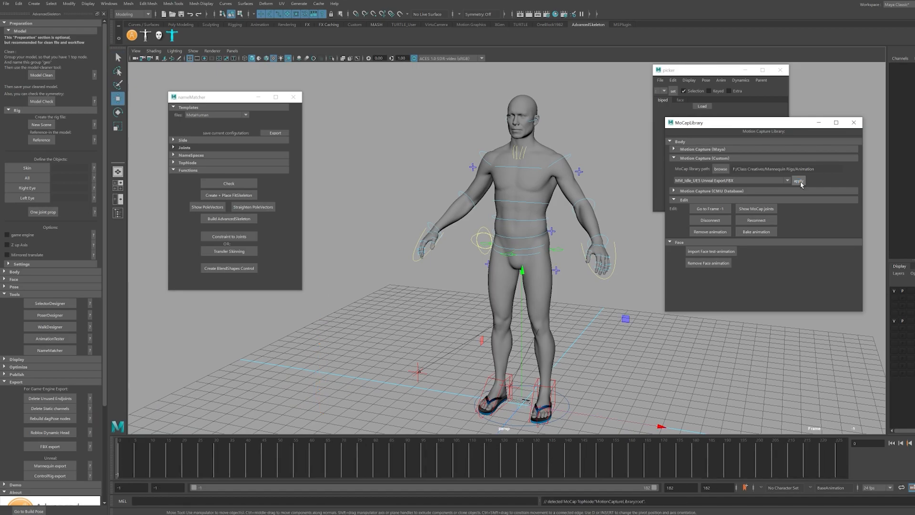
click(798, 180)
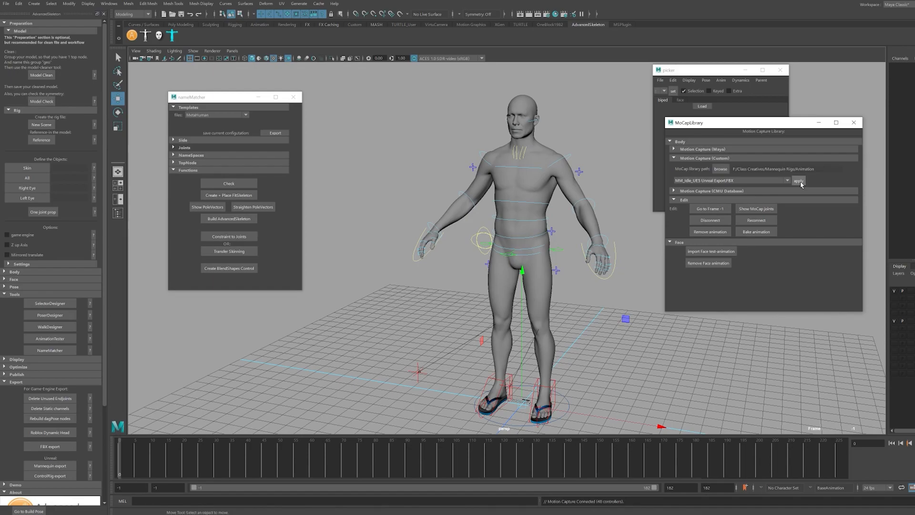
click(799, 180)
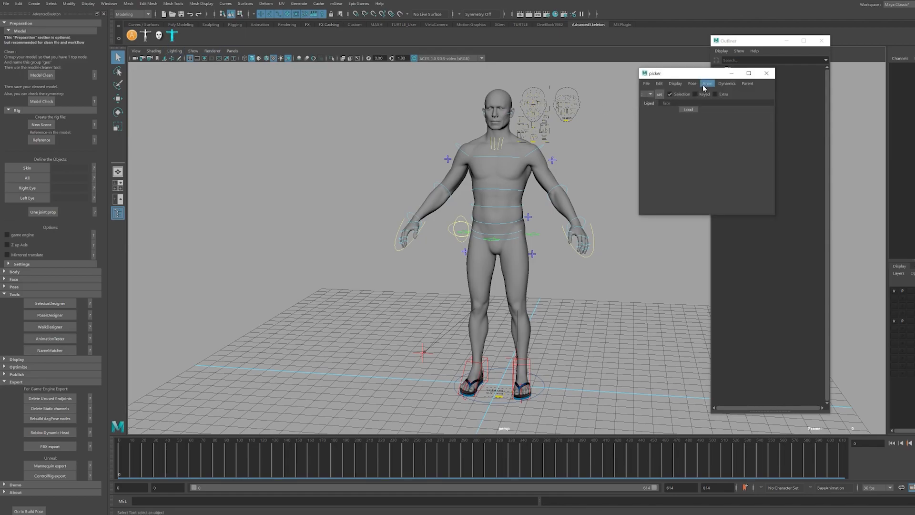
Run the picker's Anim > MetaHumanAnimator command to copy the facial animation curves
click(708, 83)
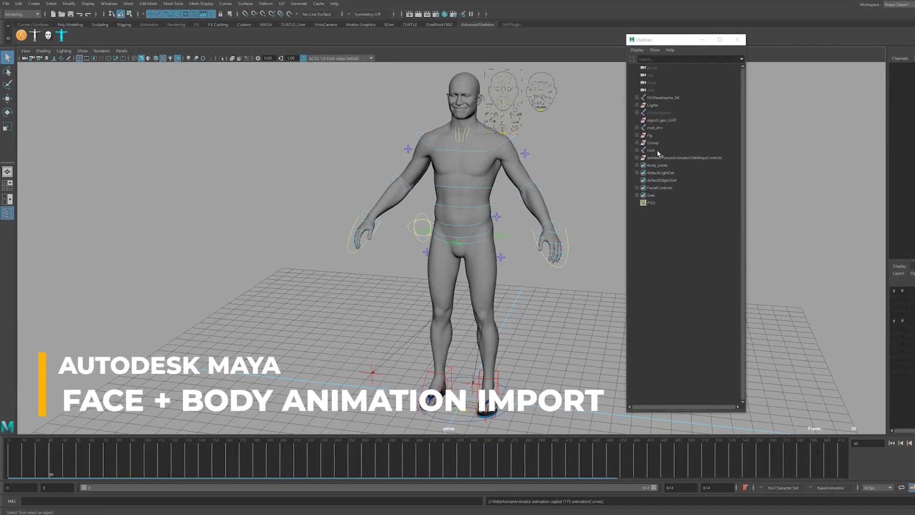
click(652, 150)
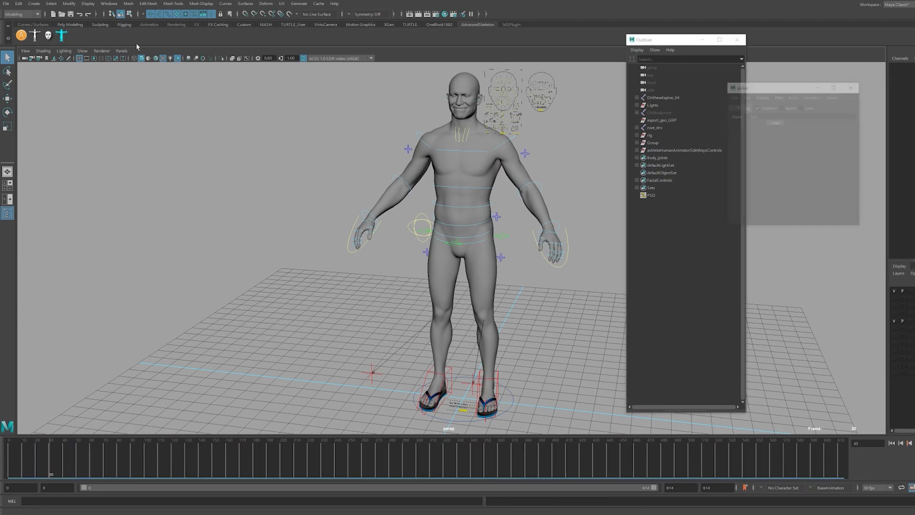
click(793, 96)
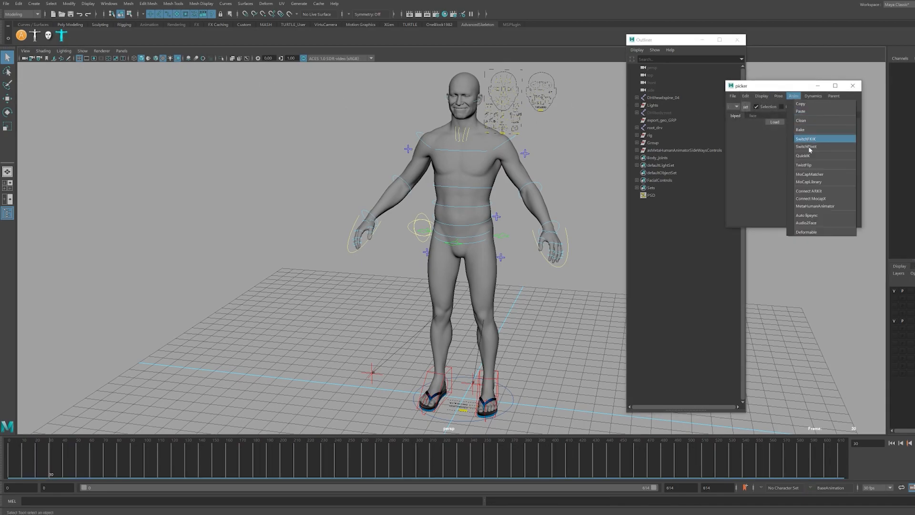
click(809, 182)
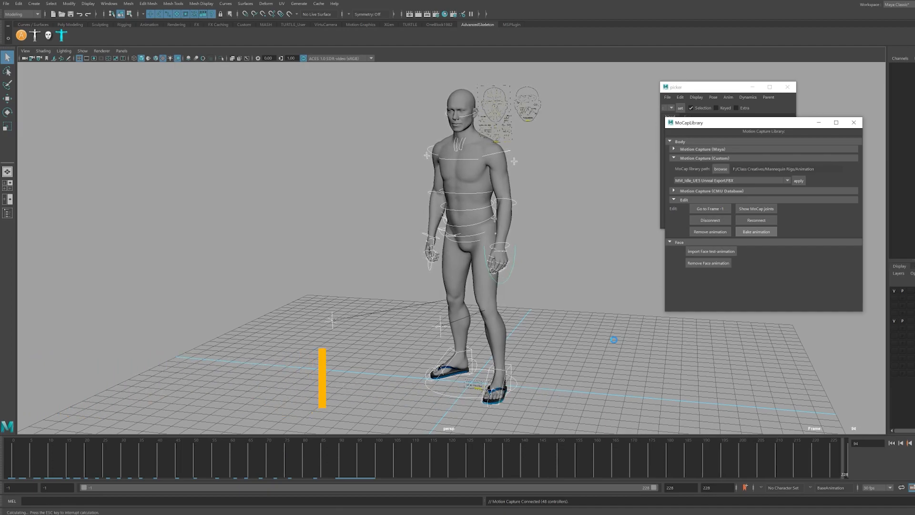
Load the biped control picker for the rigged MetaHuman
click(756, 232)
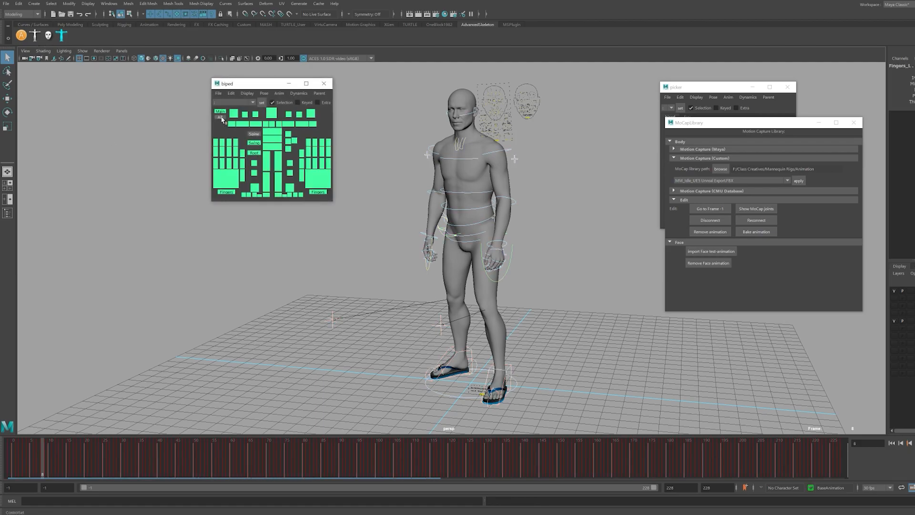
click(5, 3)
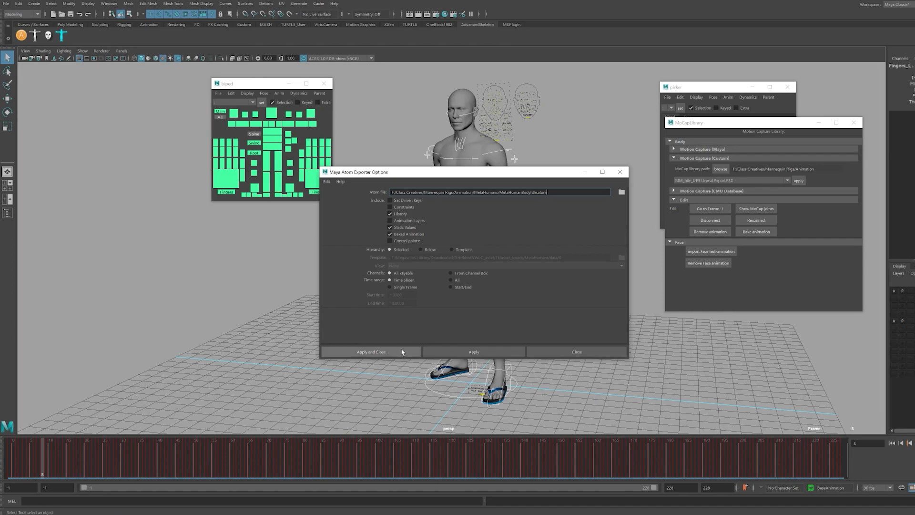
click(372, 351)
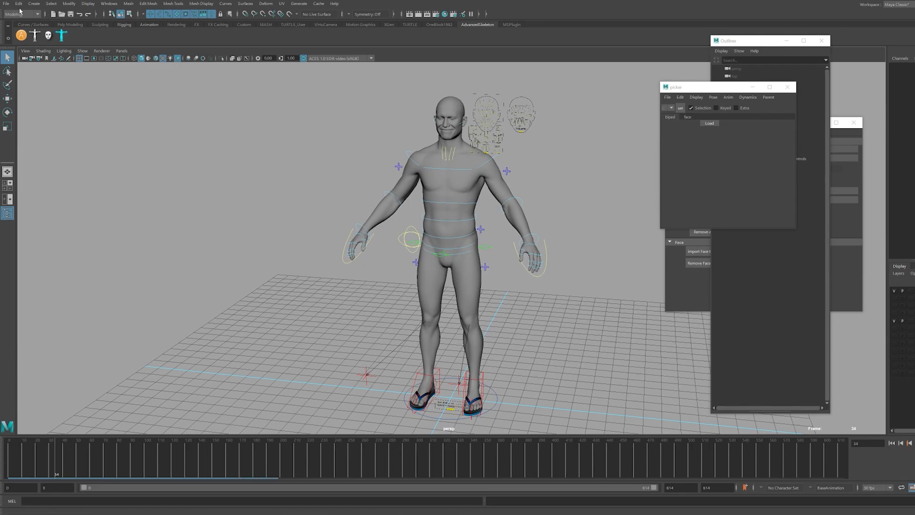
click(709, 123)
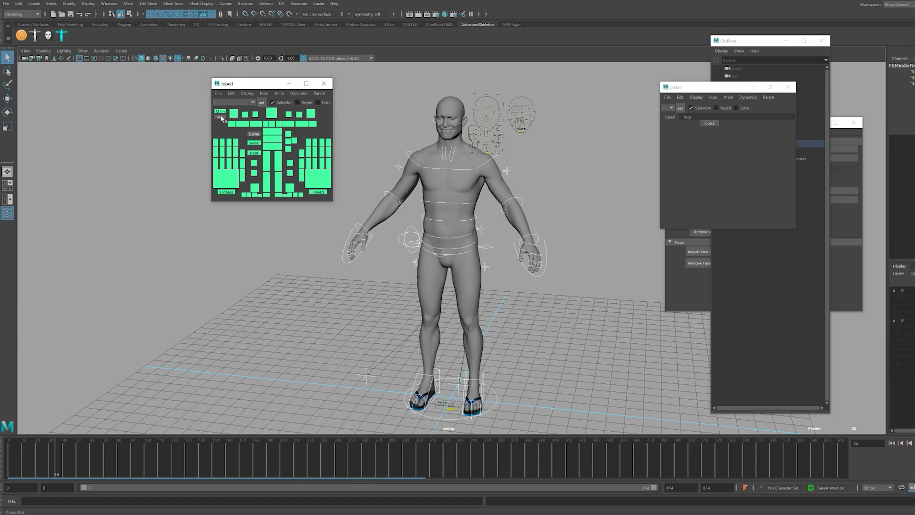
Import and apply MetaHumanBodyIdle.atom via ATOM Import Animation, then scrub to check the idle pose
click(6, 4)
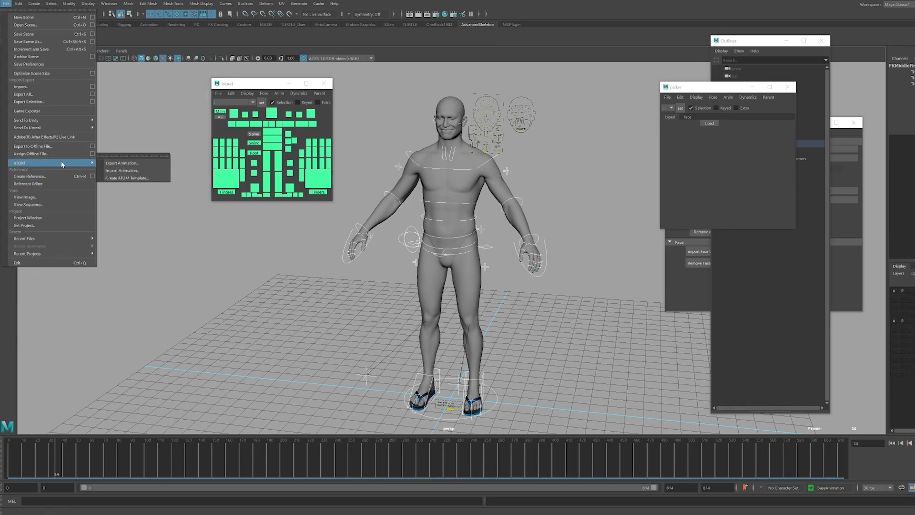
click(121, 171)
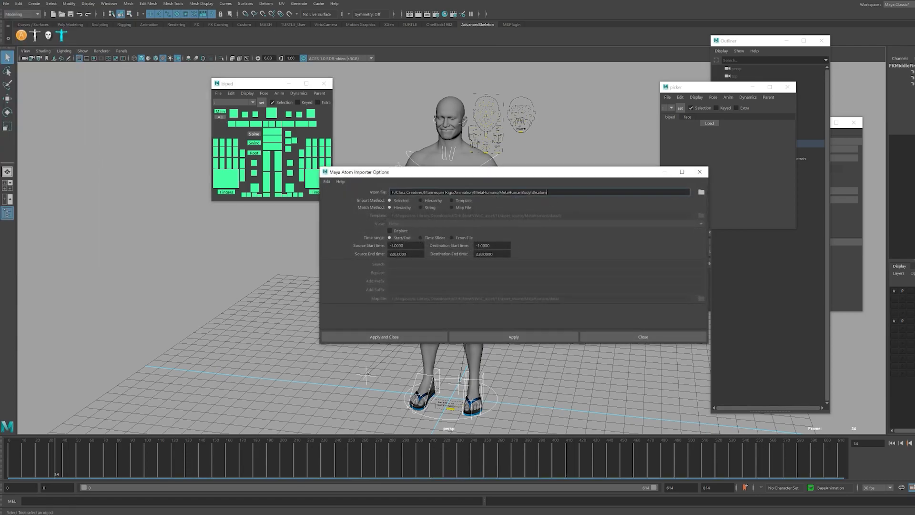
click(513, 337)
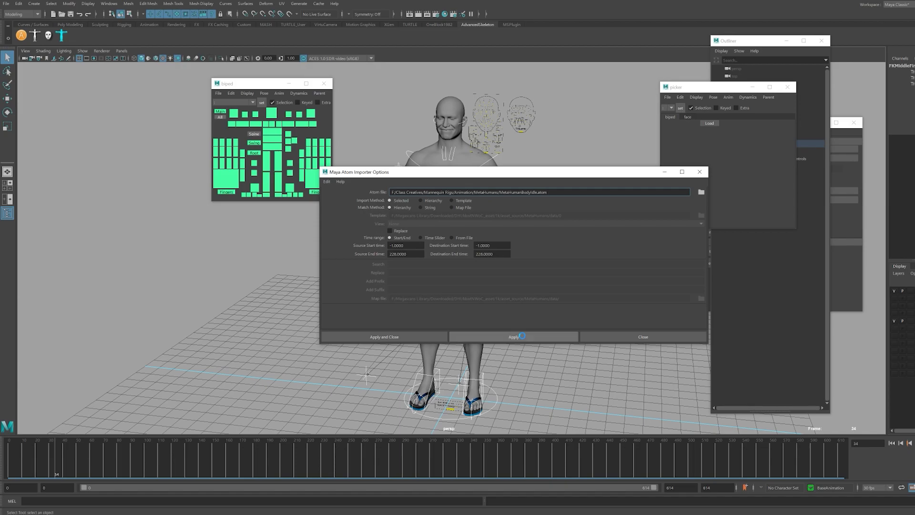
click(513, 337)
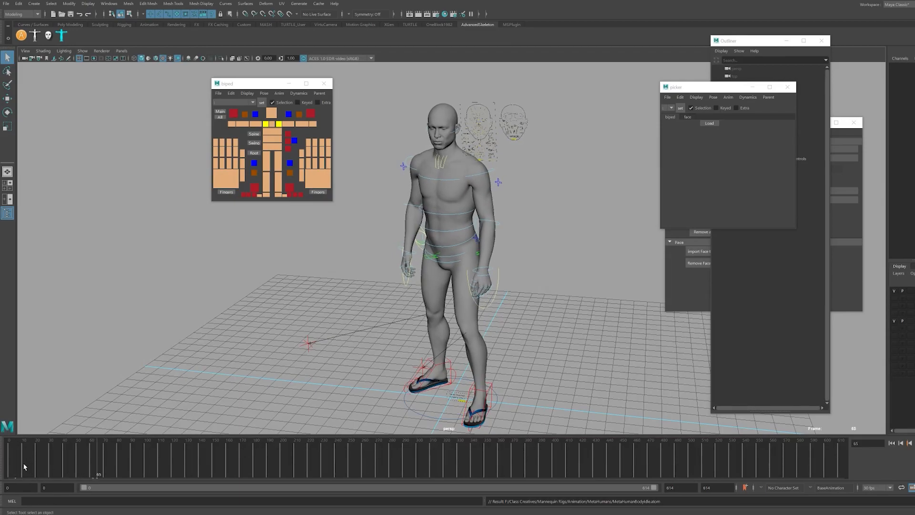
click(210, 458)
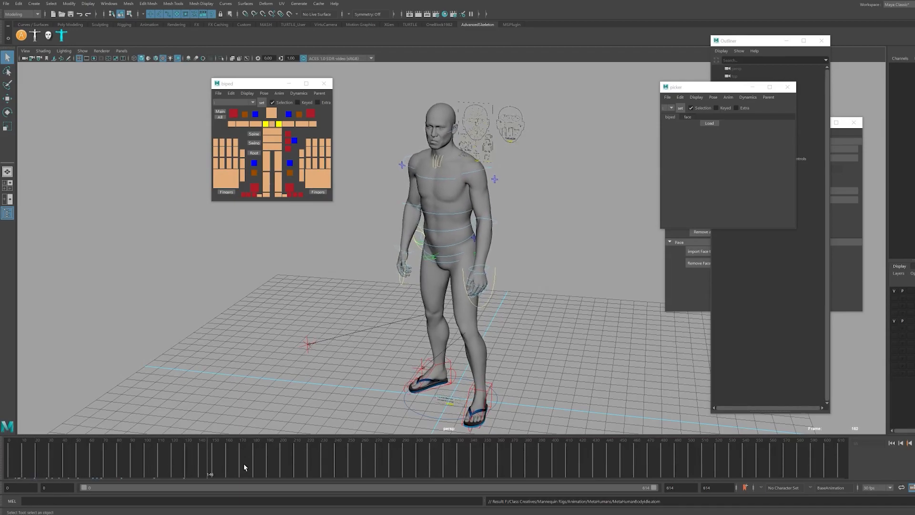
click(49, 473)
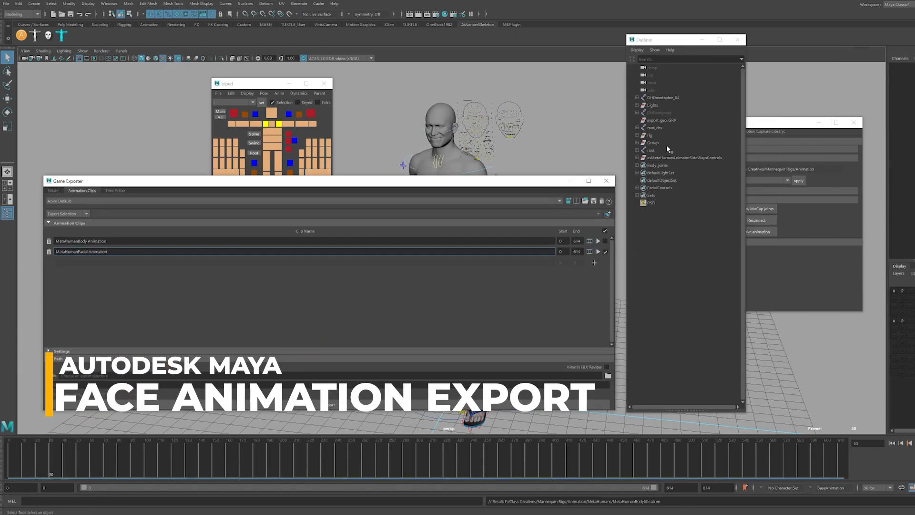
Export the Body and Facial Animation clips from the Game Exporter to the MetaHumans folder
click(652, 150)
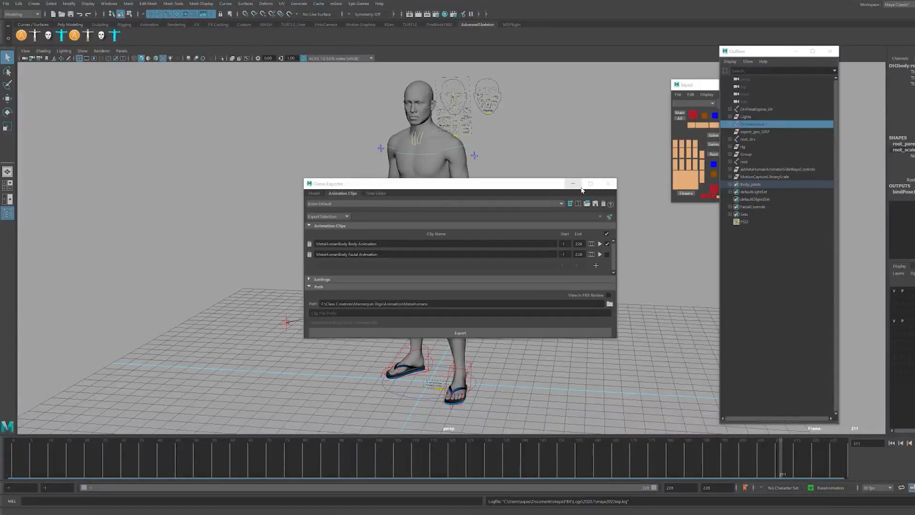
click(6, 4)
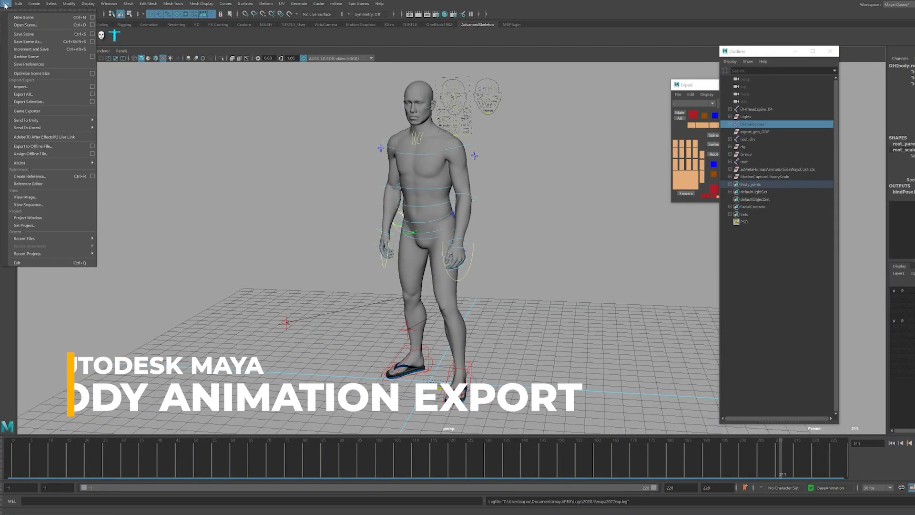
click(28, 111)
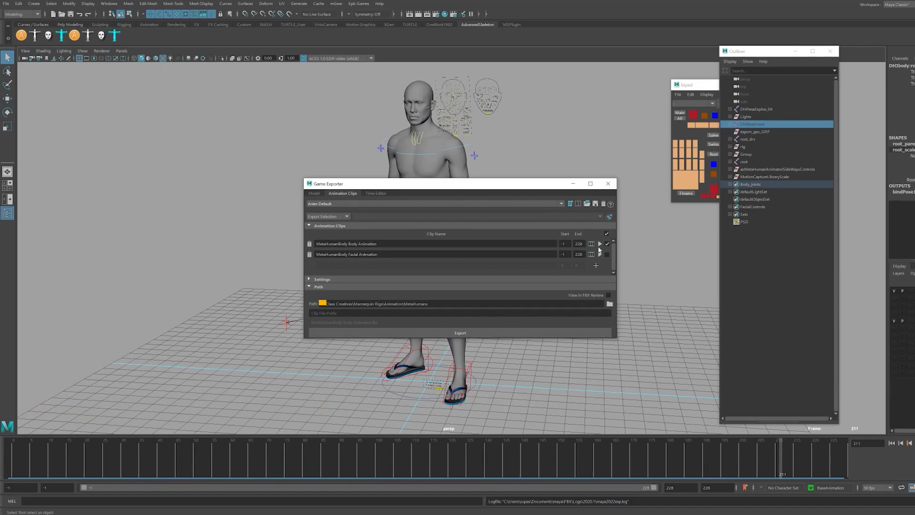
click(459, 333)
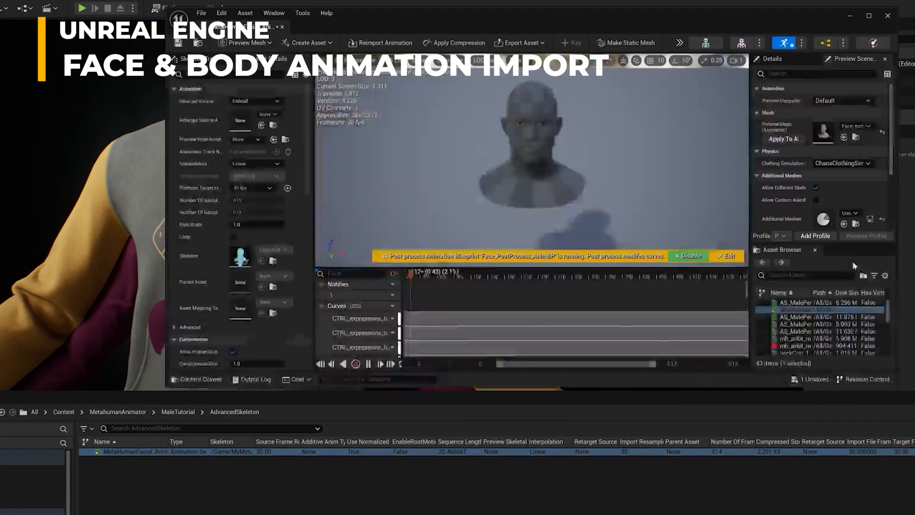
Open the MetaHumanFacial animation sequence from the Content Browser in the animation editor
click(869, 126)
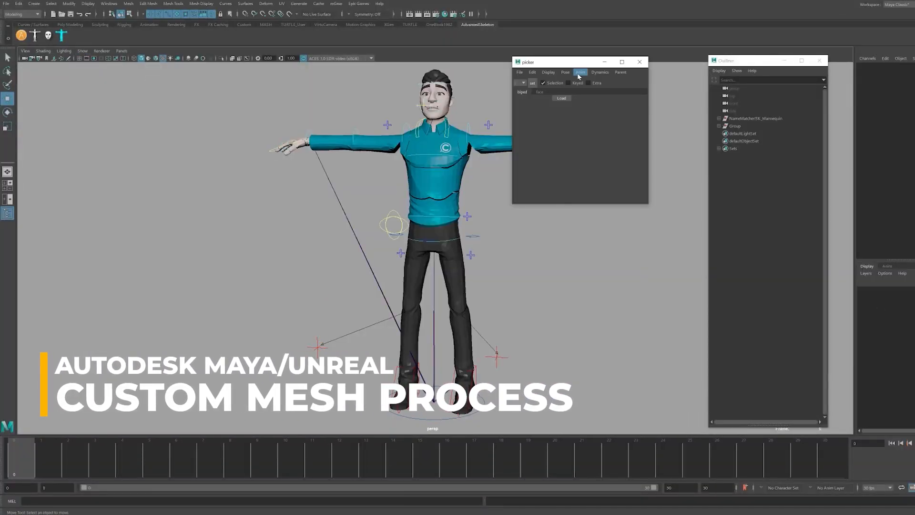
Apply MF_Walk_Fwd.FBX from the MoCap Library, matched to Manny (UE5) with scale, then scrub
click(580, 72)
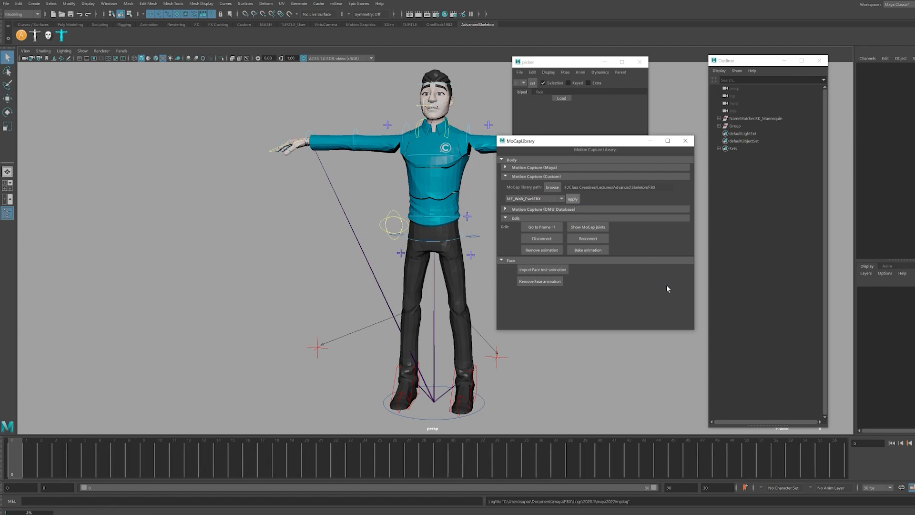
click(587, 226)
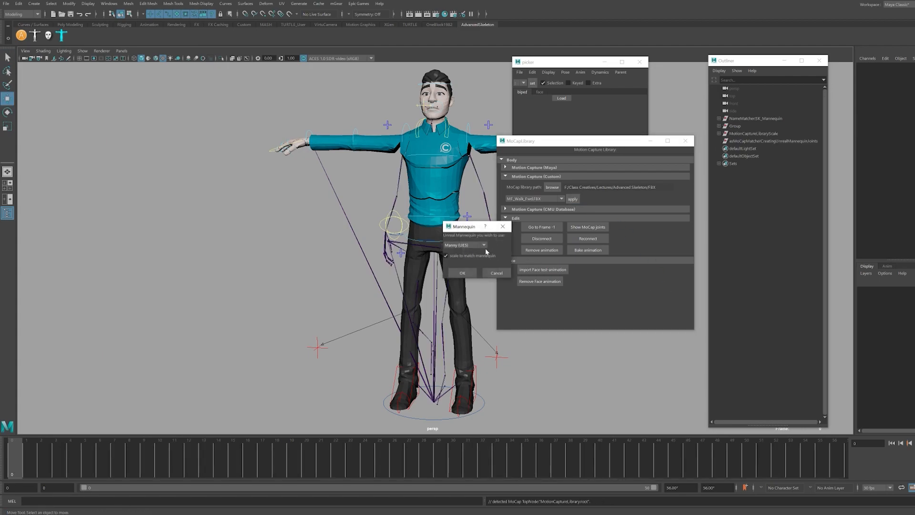
click(466, 244)
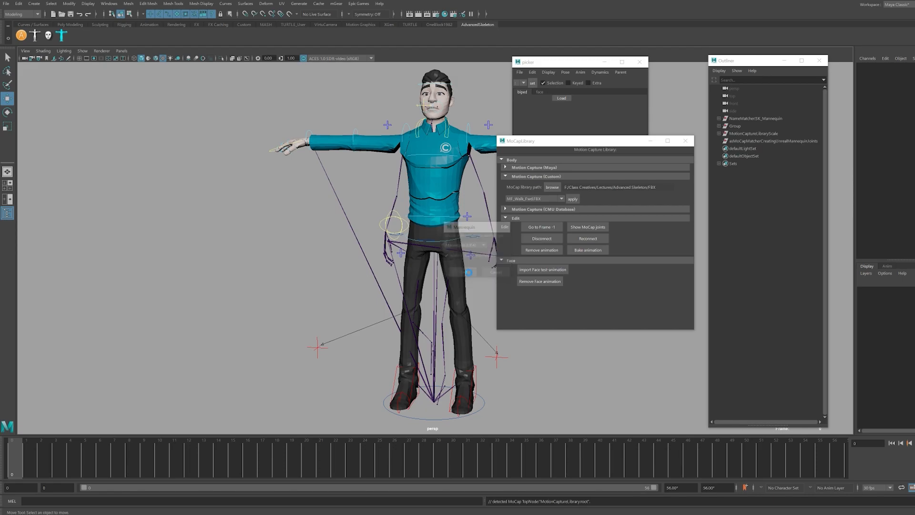
click(572, 198)
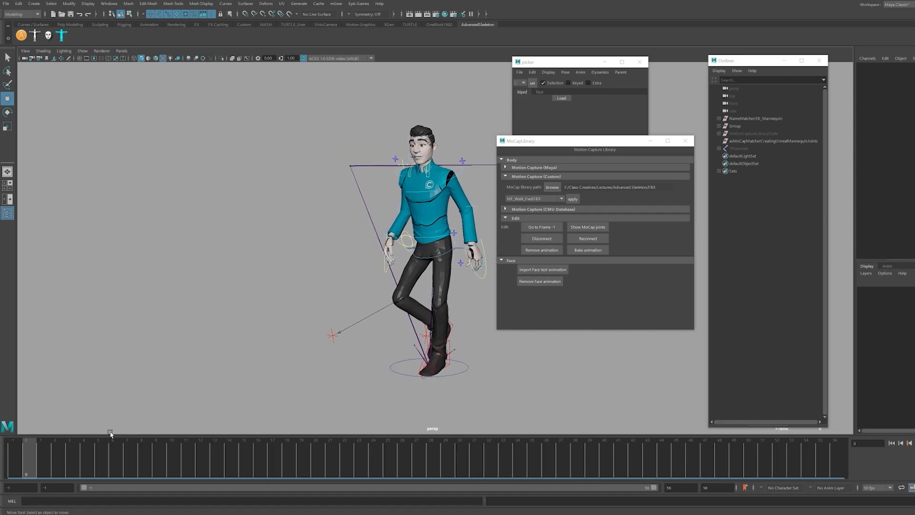
click(723, 447)
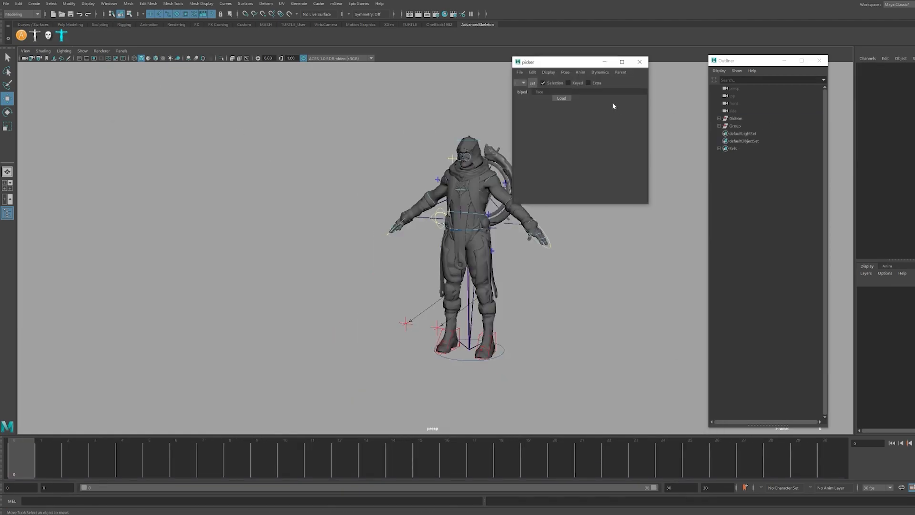
Load Gideon's control picker and export the root-selected skeleton with Export Selection
click(653, 239)
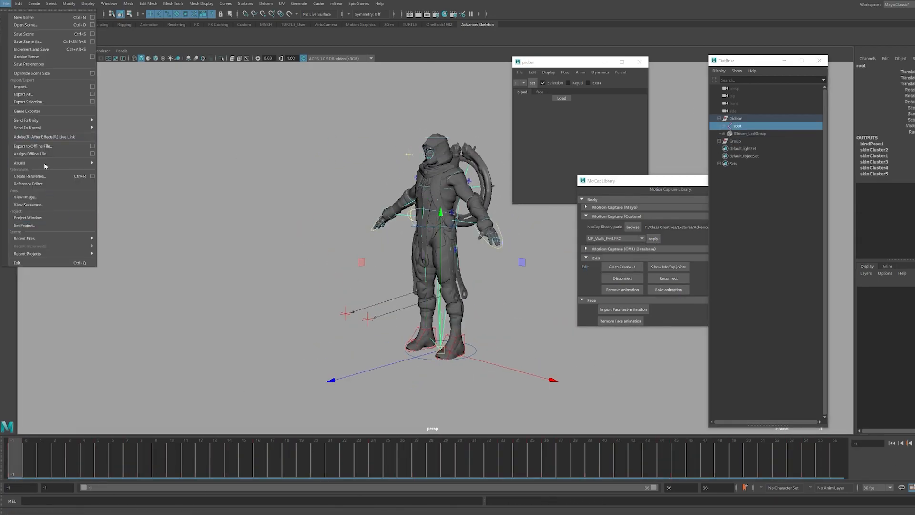
click(26, 111)
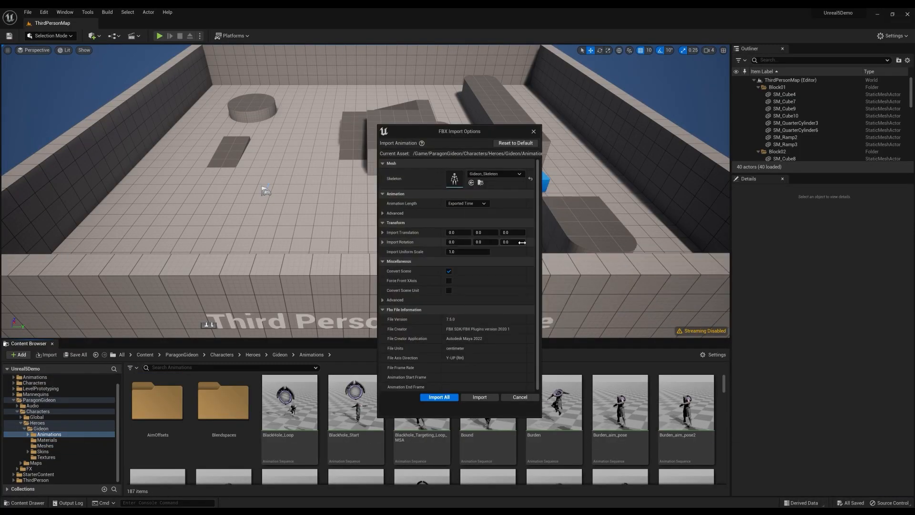
Import the FBX animation into Gideon/Animations with Skeleton set to Gideon_Skeleton
click(438, 397)
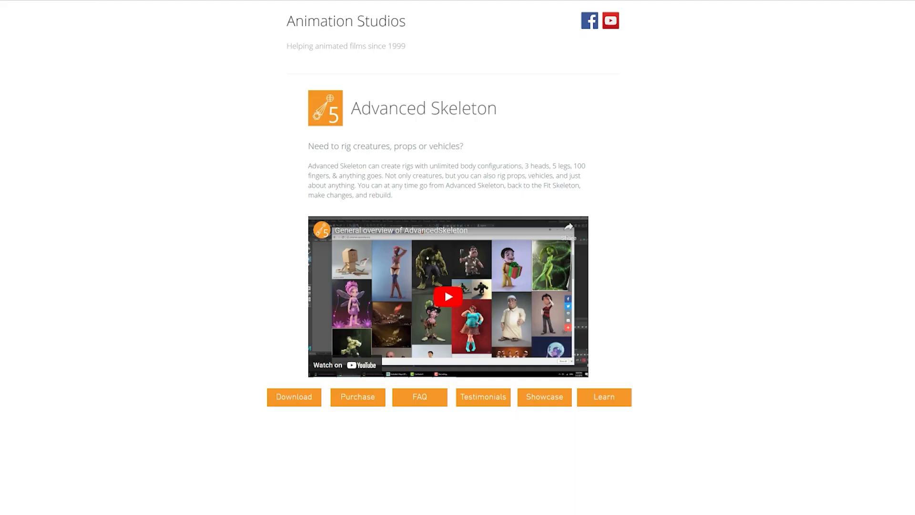
Open the Advanced Skeleton FAQ page and scroll through its answers
click(419, 404)
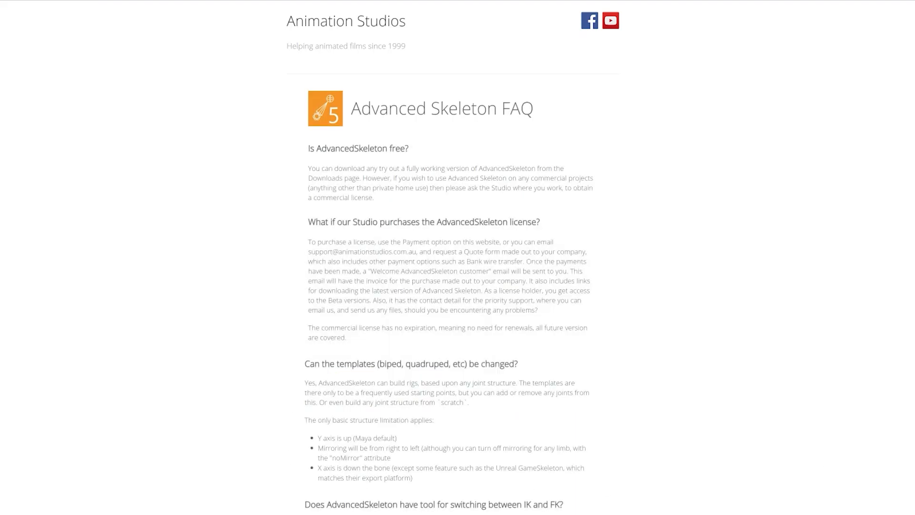
scroll(down, 3)
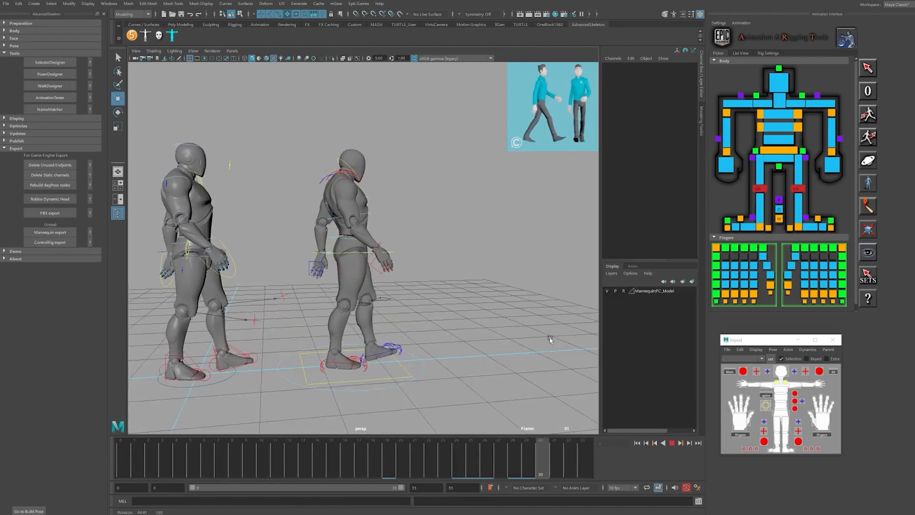
Bake the mannequin's walk onto its body controls using the MoCap Library's Bake animation
drag(539, 457, 372, 457)
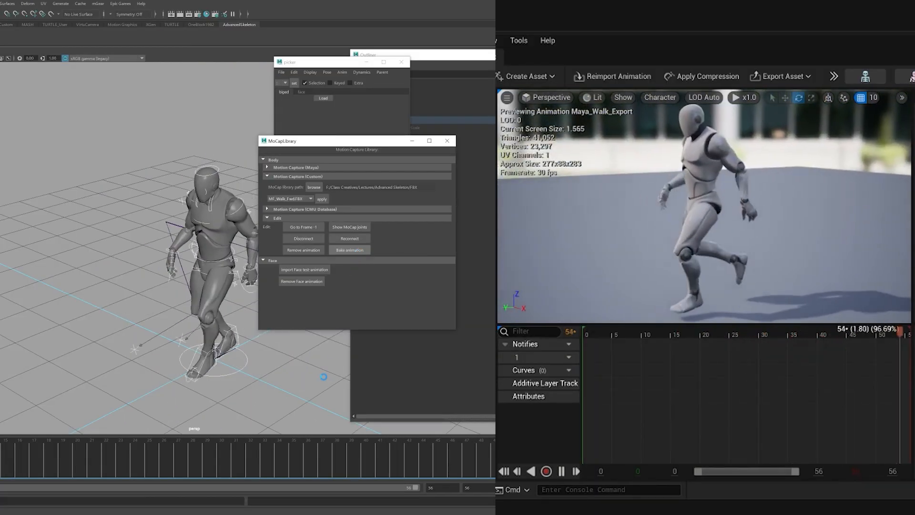
click(349, 249)
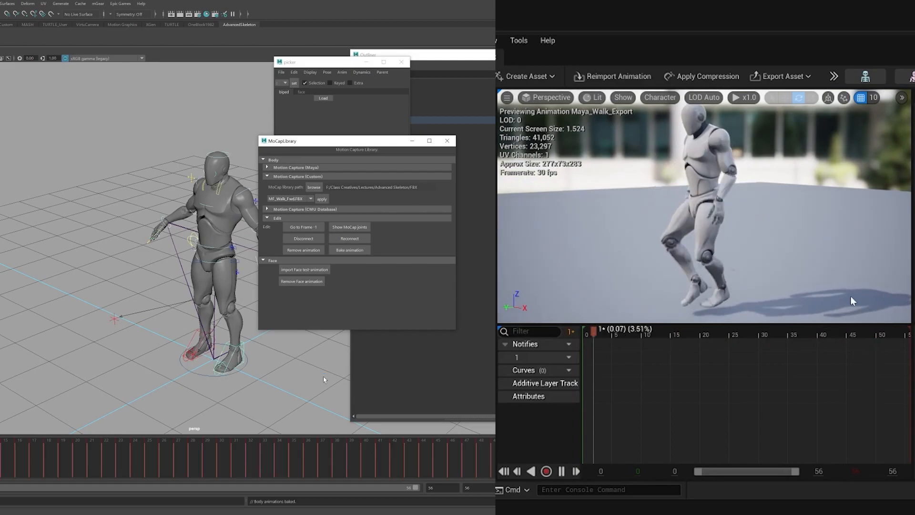